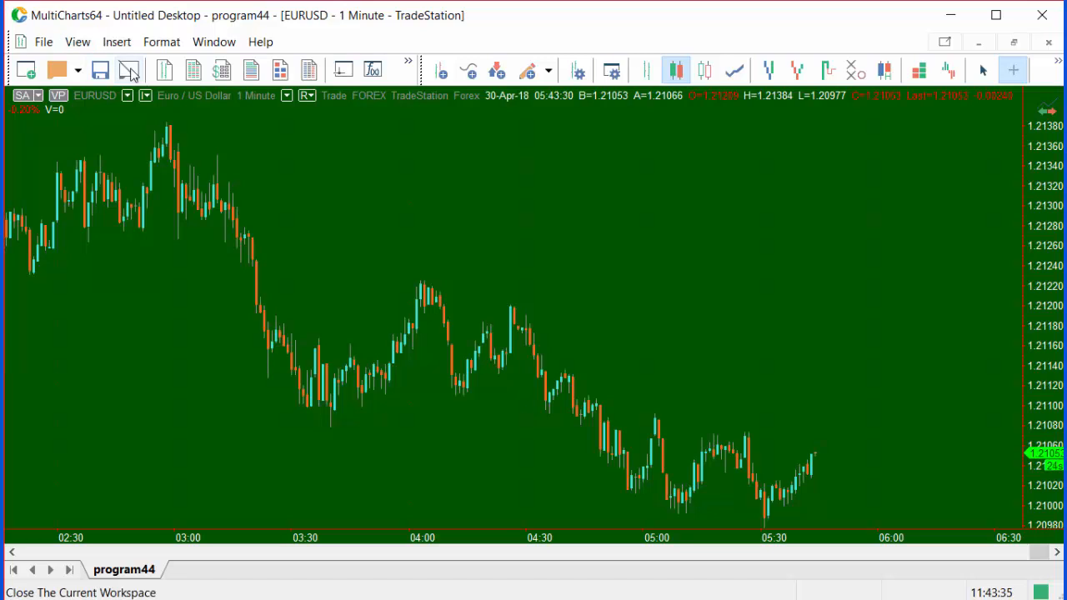
- Add a second EURUSD instrument series to the chart from the All Instruments list
click(117, 42)
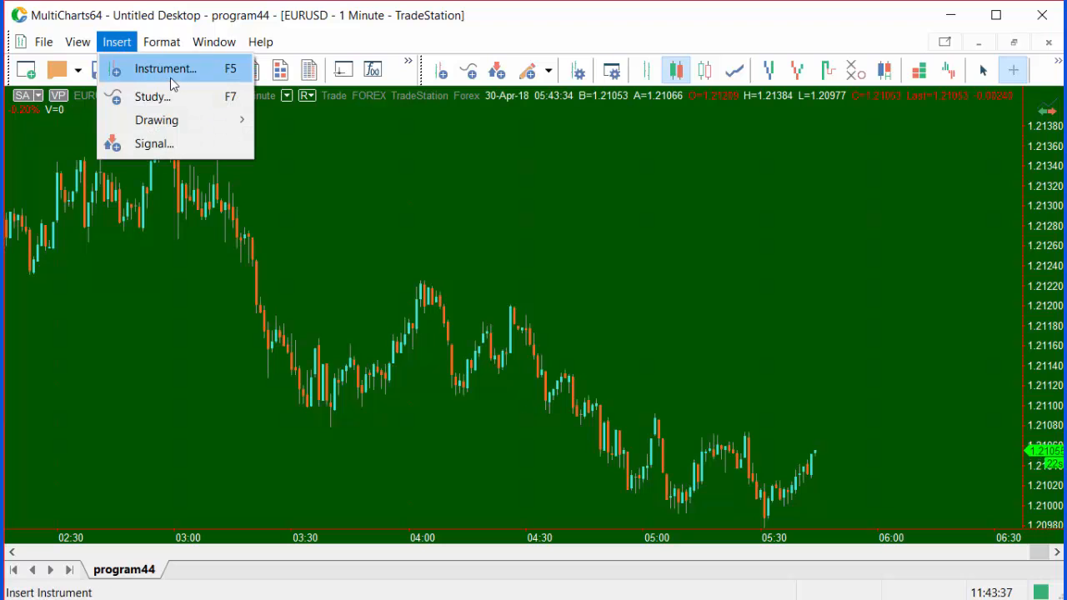
click(164, 69)
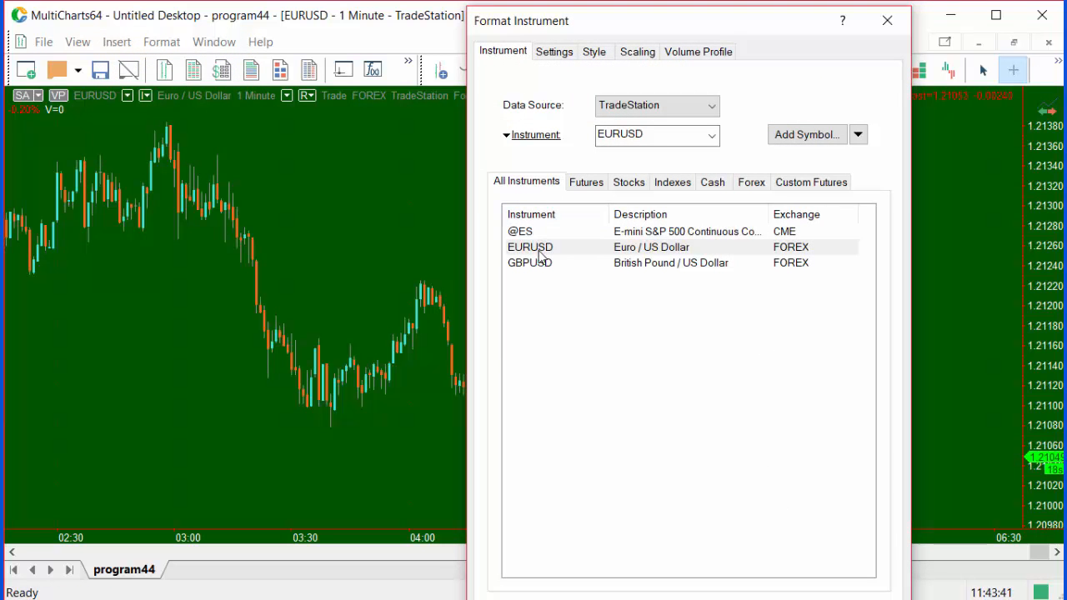
click(530, 247)
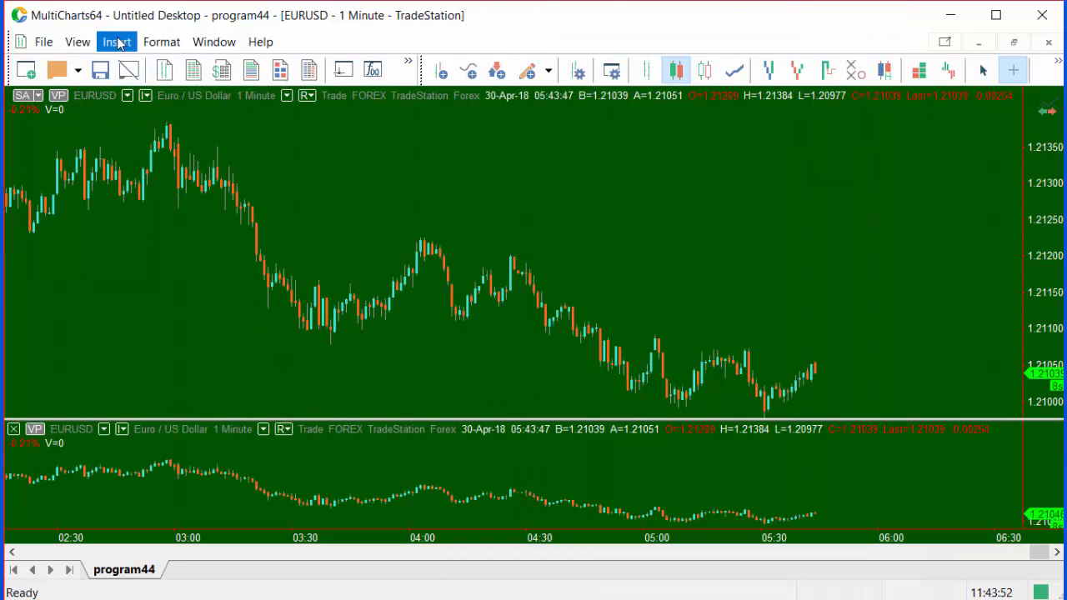
- Insert the _Program44 study and enter RightStrength 3 to match LeftStrength
click(116, 42)
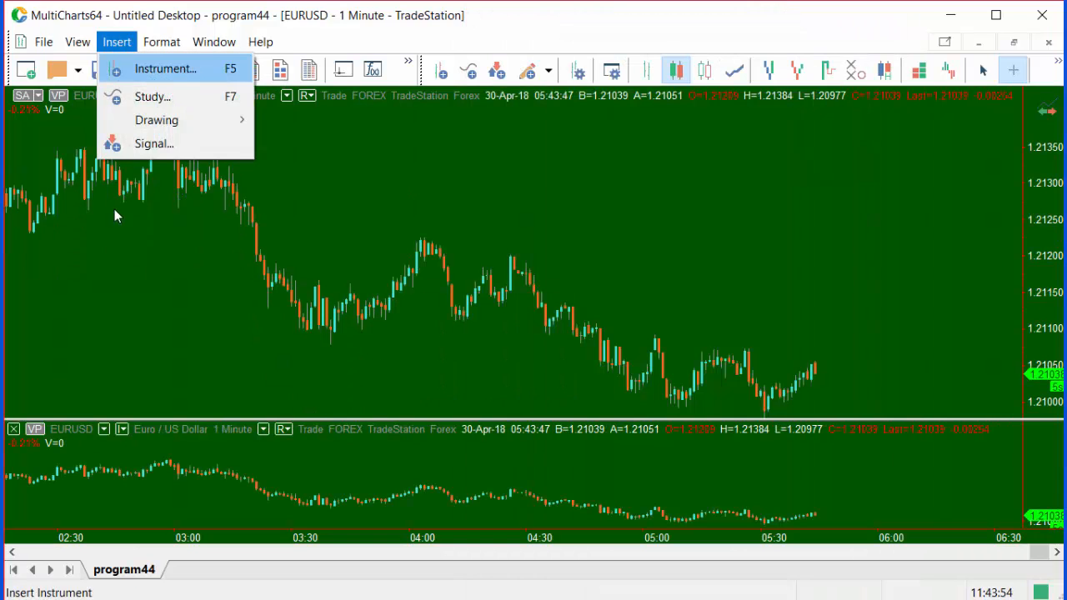
click(152, 97)
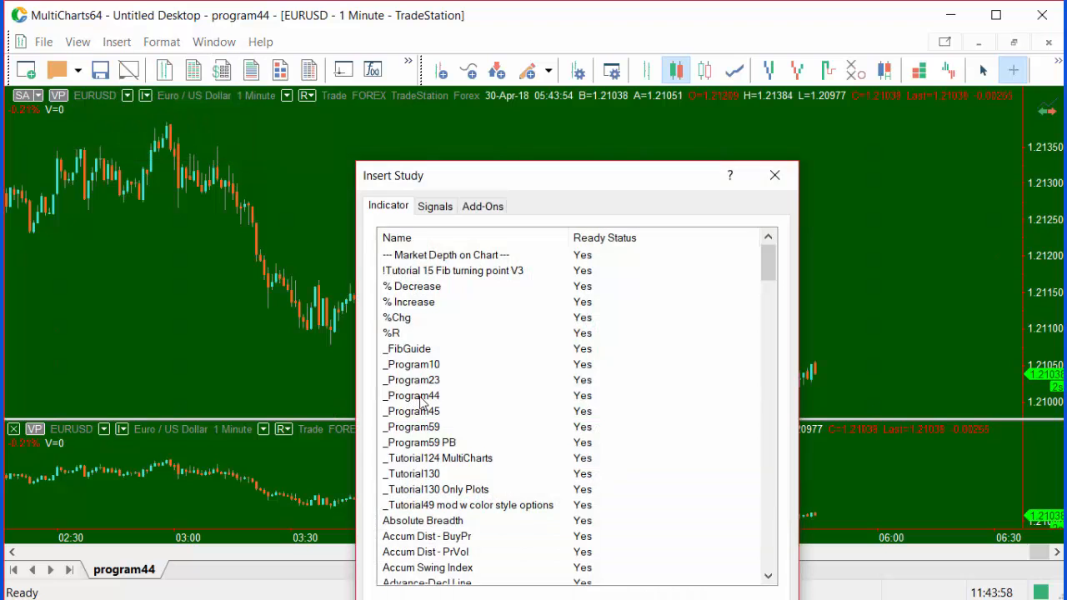
double_click(410, 395)
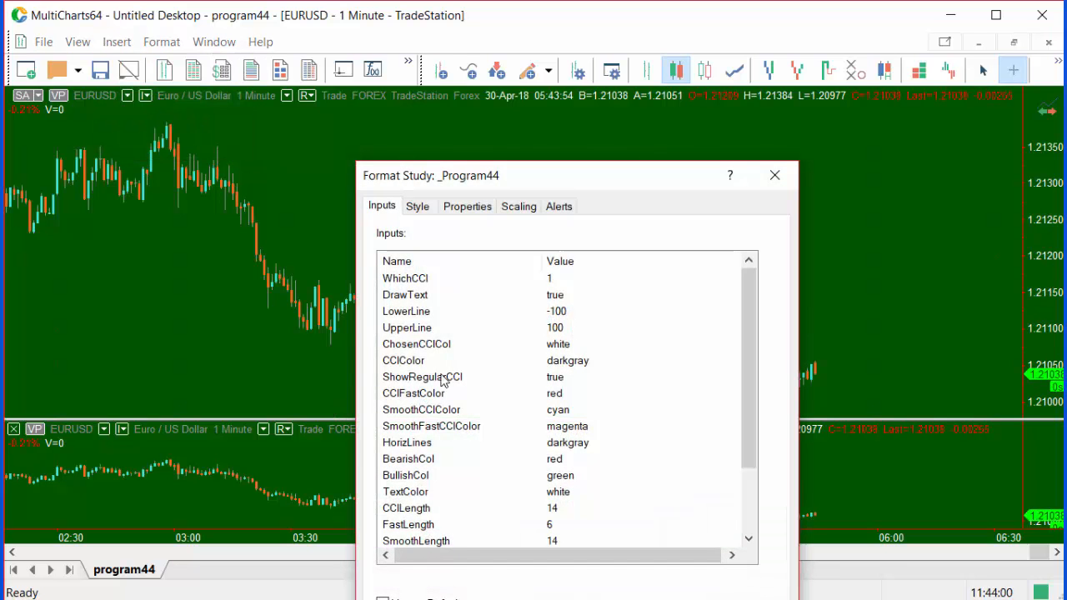
click(633, 277)
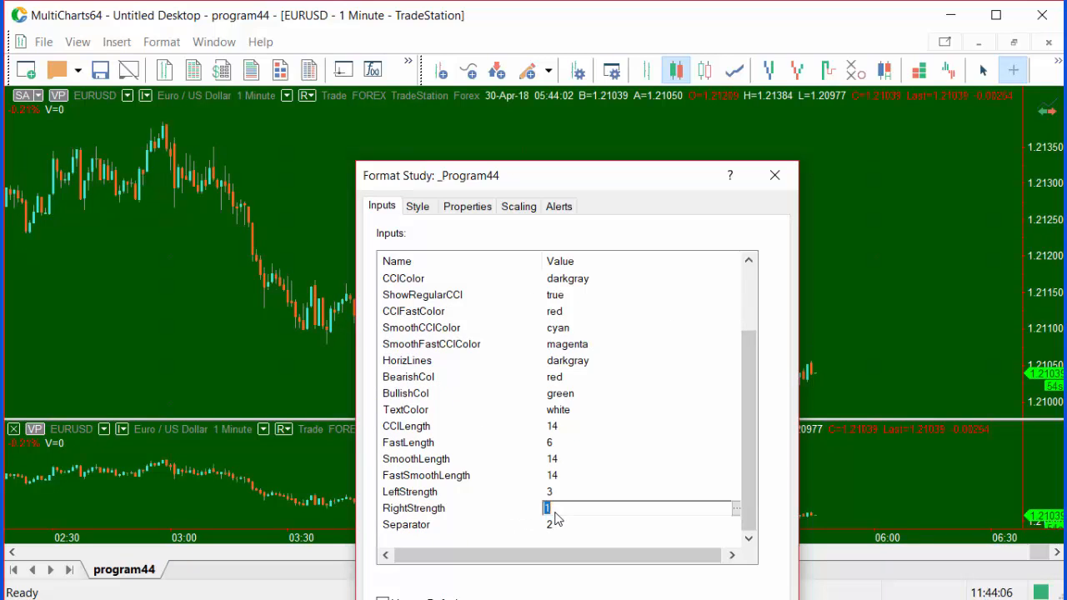
text(3)
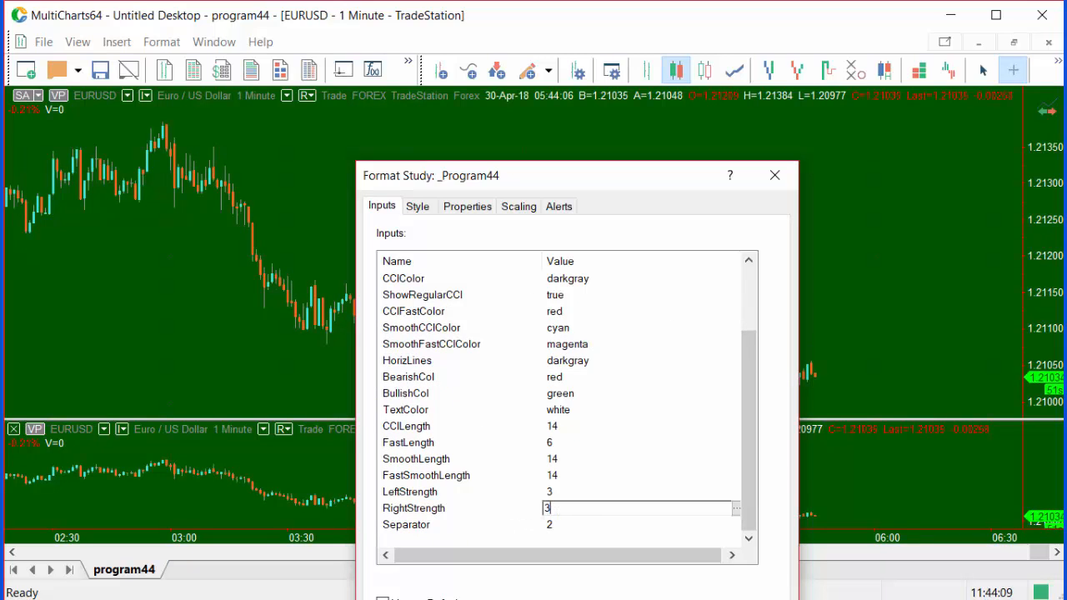
- Switch the study's scaling to User Defined with Maximum 250, leaving Minimum to edit
click(518, 206)
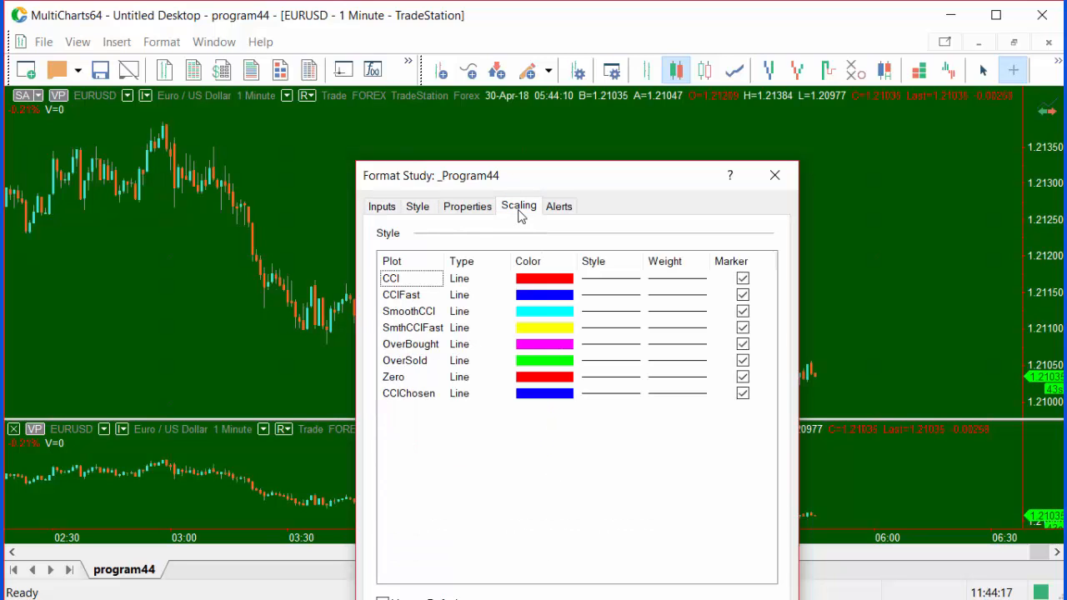
click(519, 206)
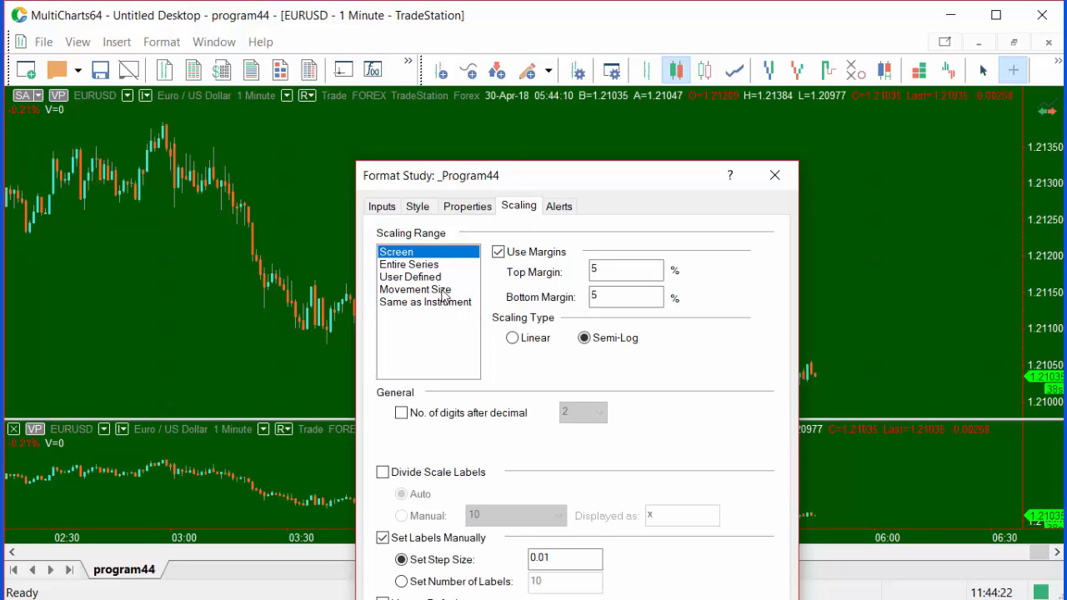
click(410, 277)
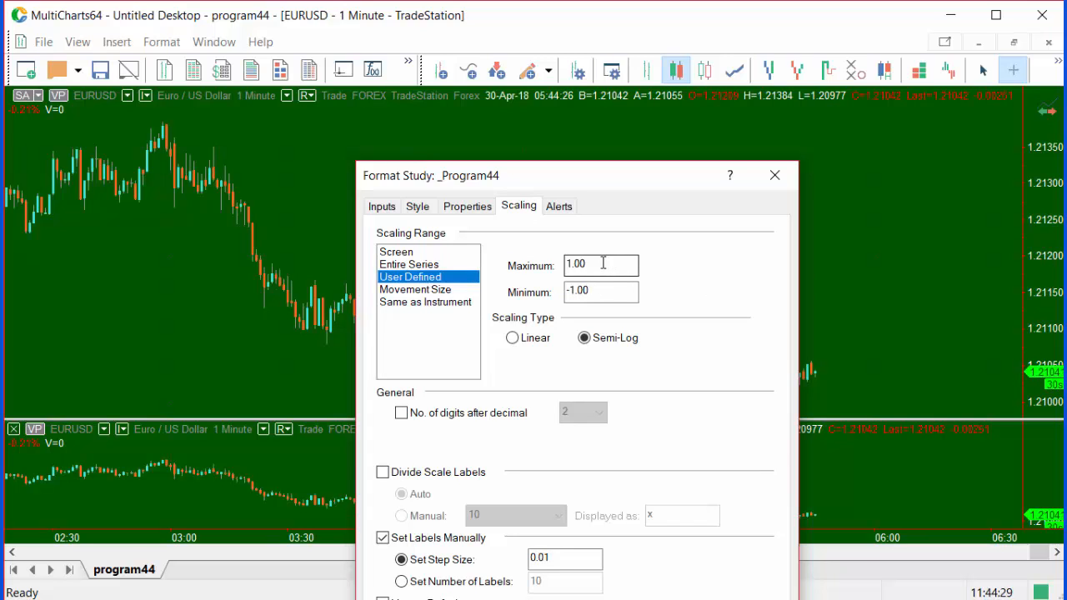
text(250)
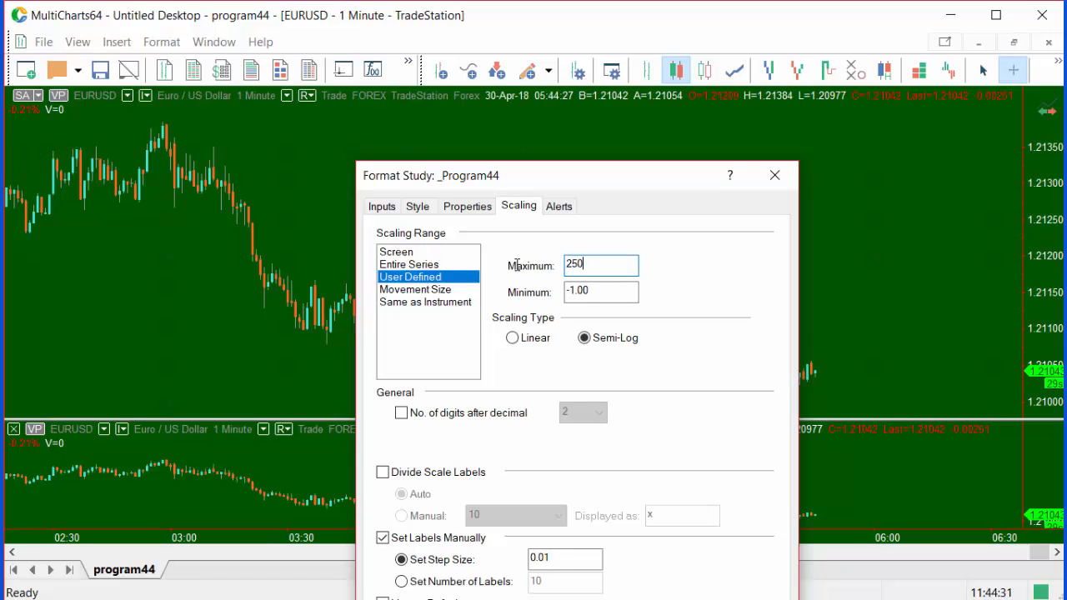
click(600, 290)
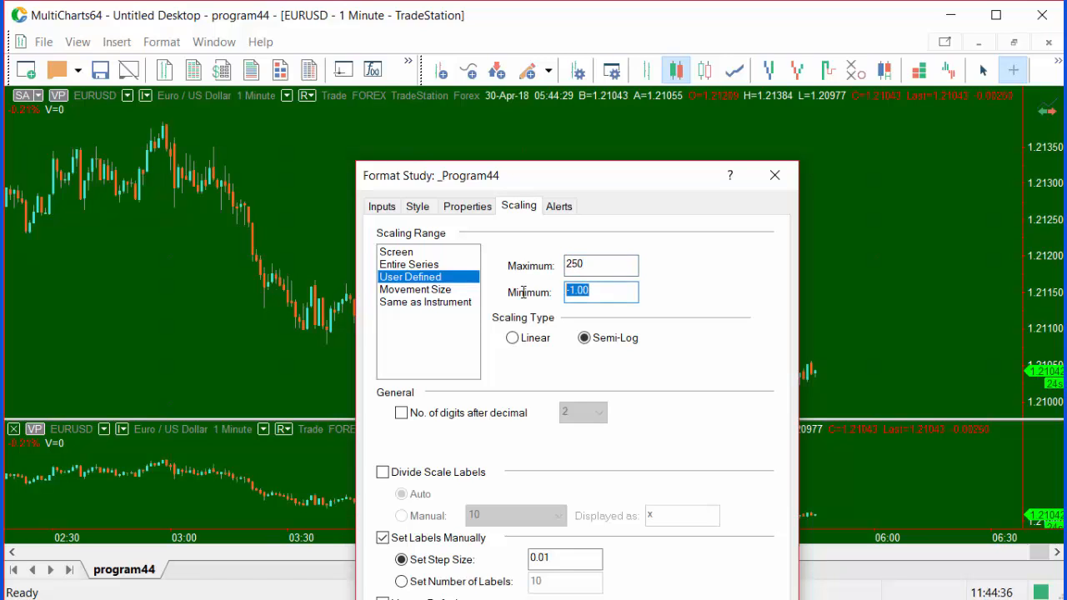
- Base the study on data series 2 and set the DrawText input to false
click(467, 207)
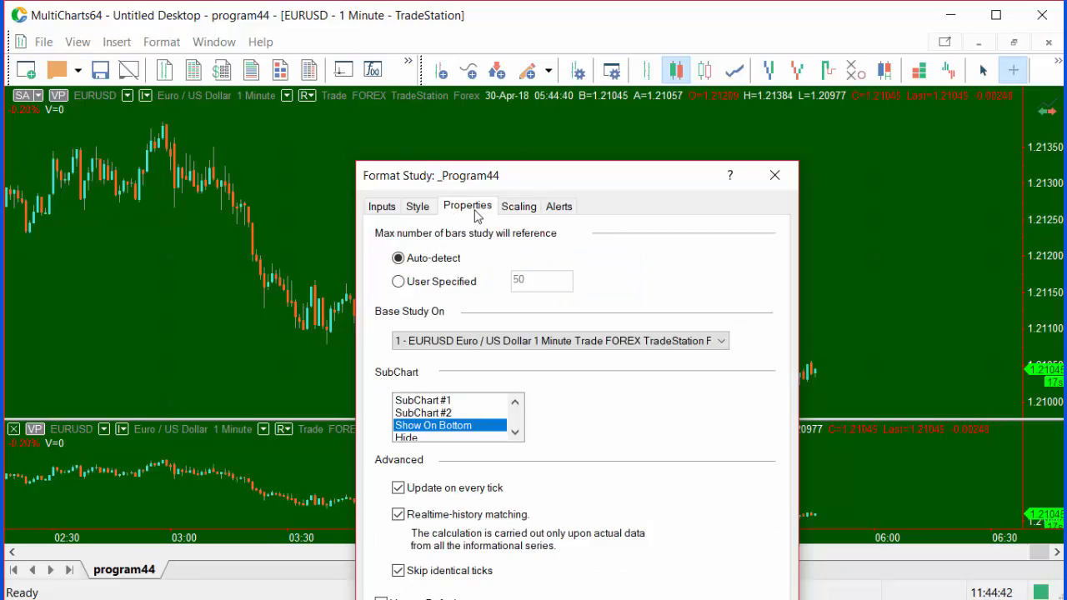
click(720, 340)
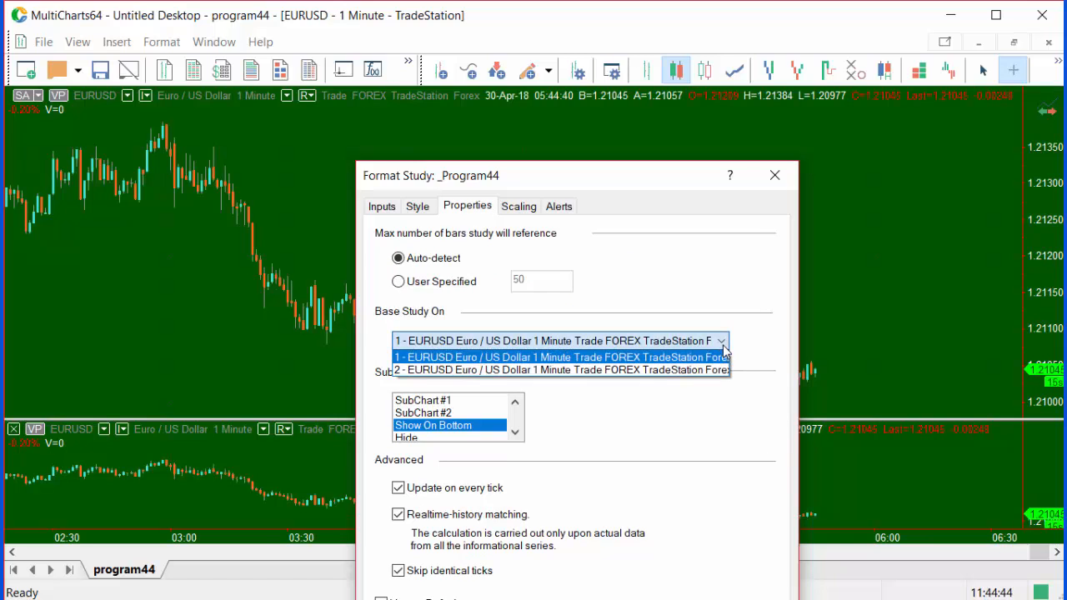
click(559, 370)
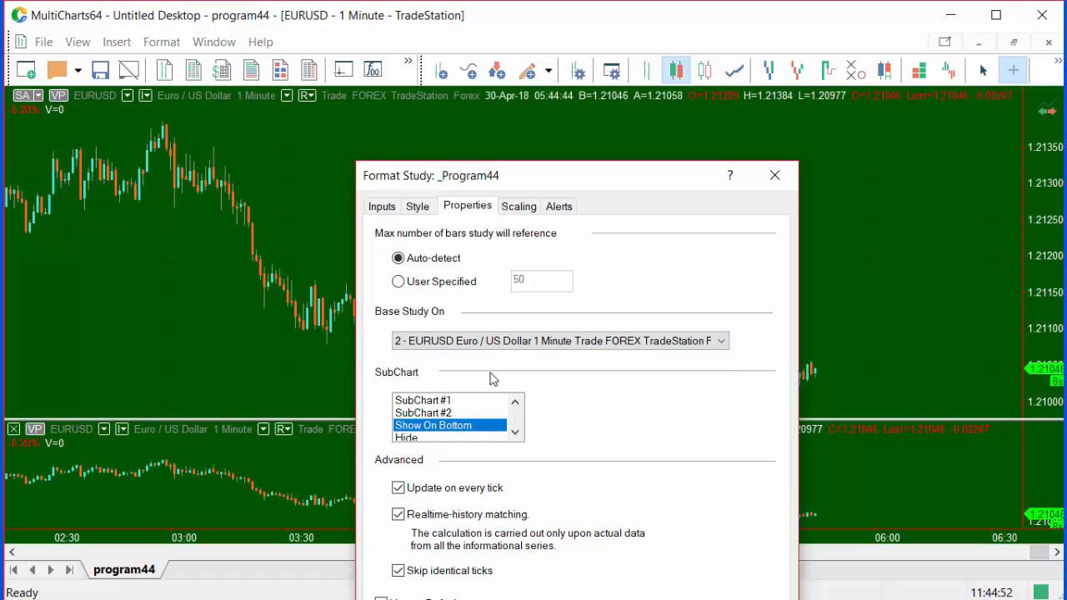
mouse_move(473, 360)
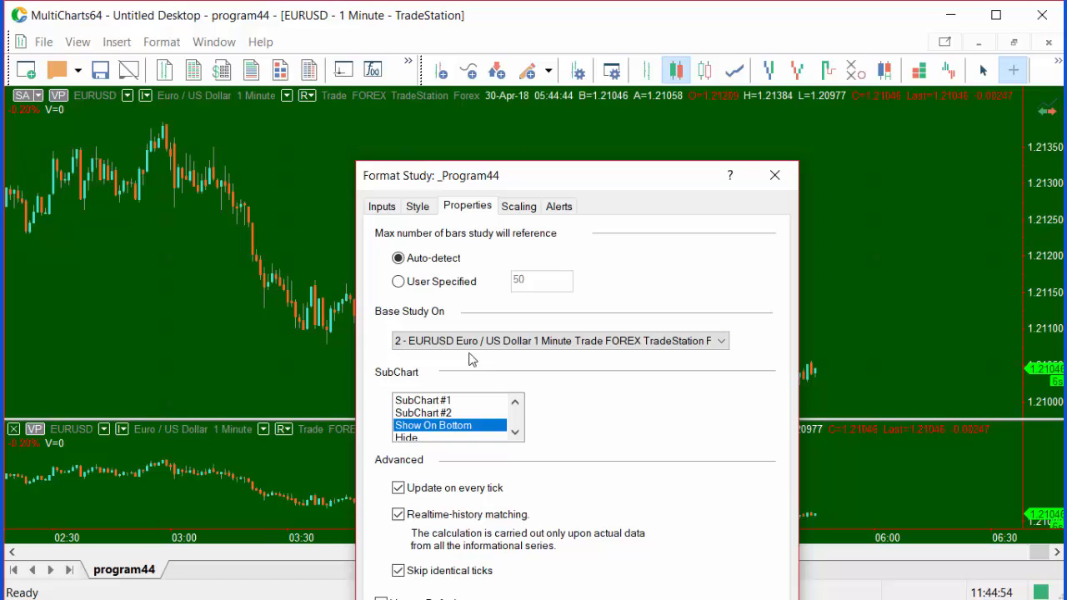
click(380, 207)
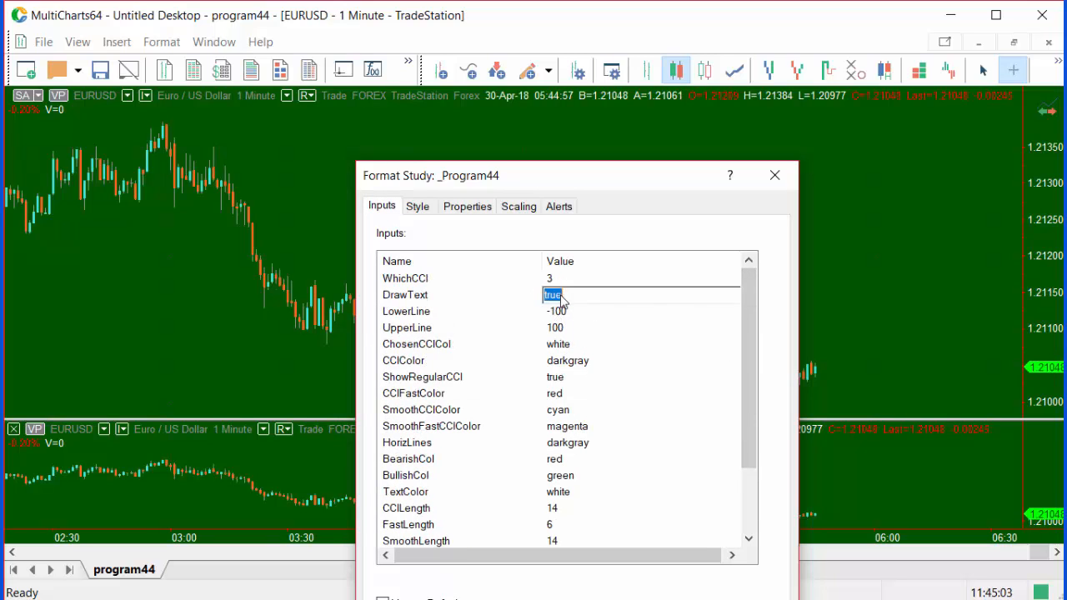
text(false)
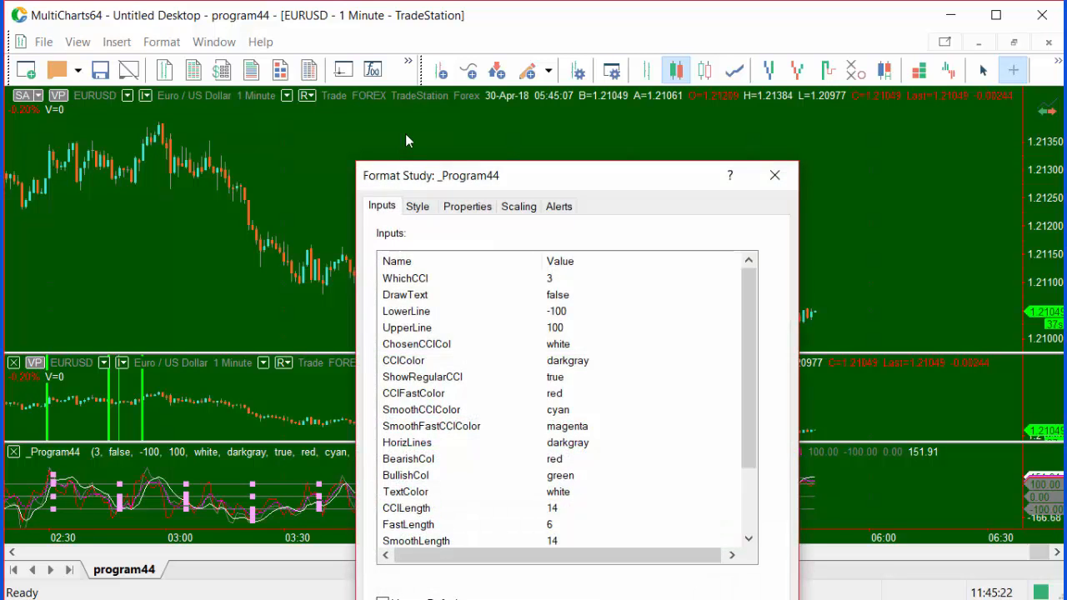
- Place the _Program44 study in SubChart #2 alongside the second EURUSD series
click(519, 207)
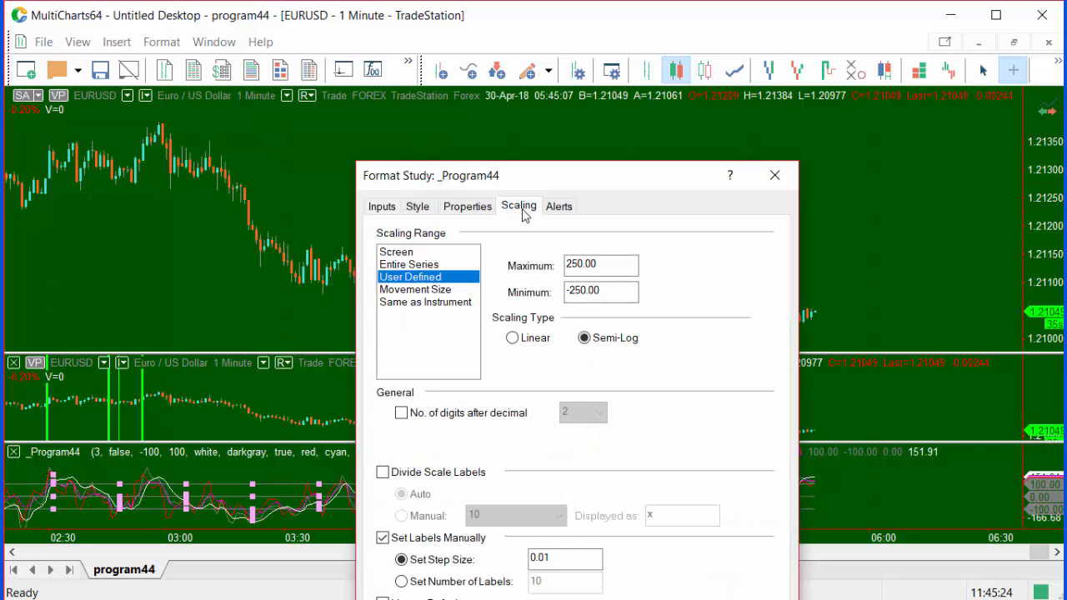
click(466, 207)
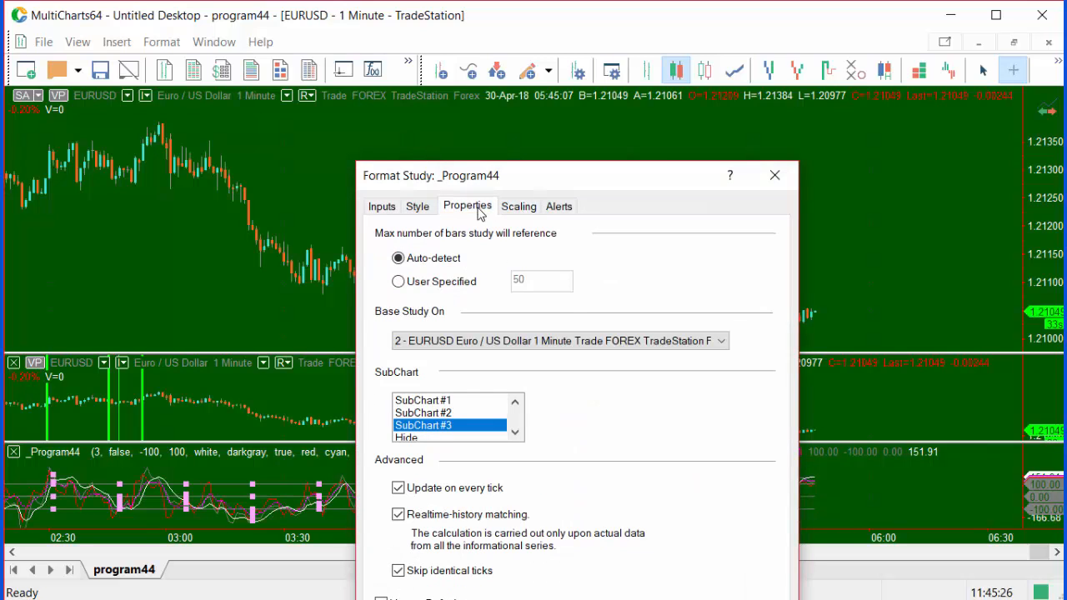
click(423, 414)
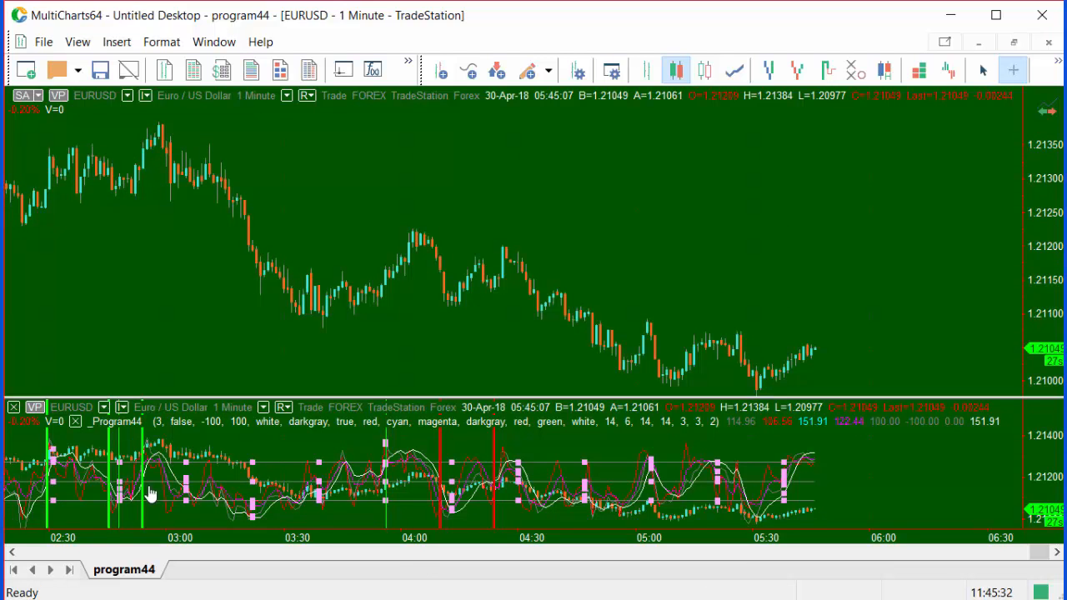
mouse_move(350, 473)
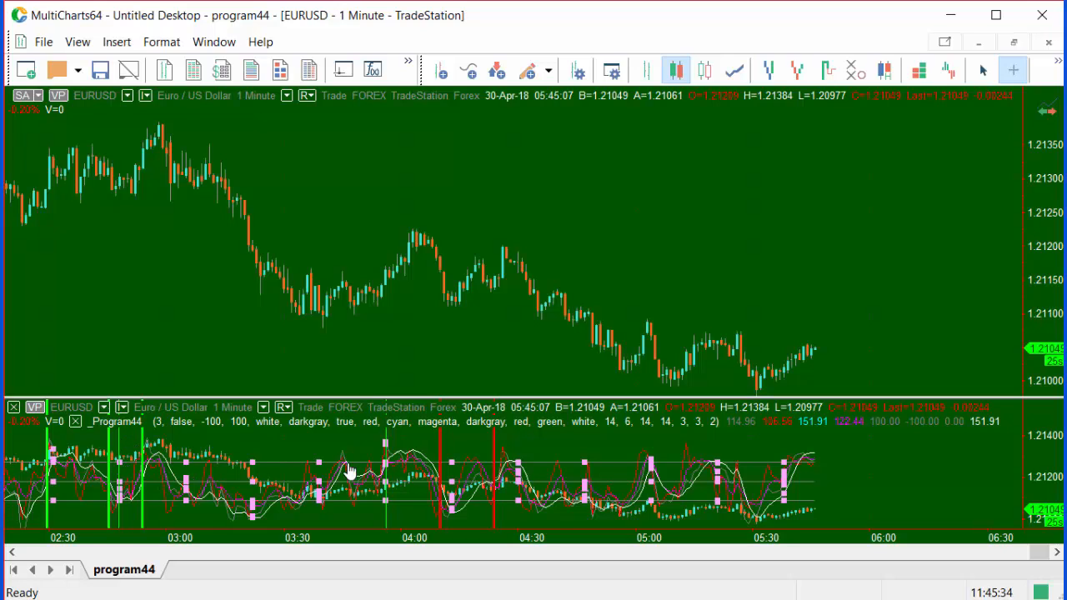
mouse_move(603, 518)
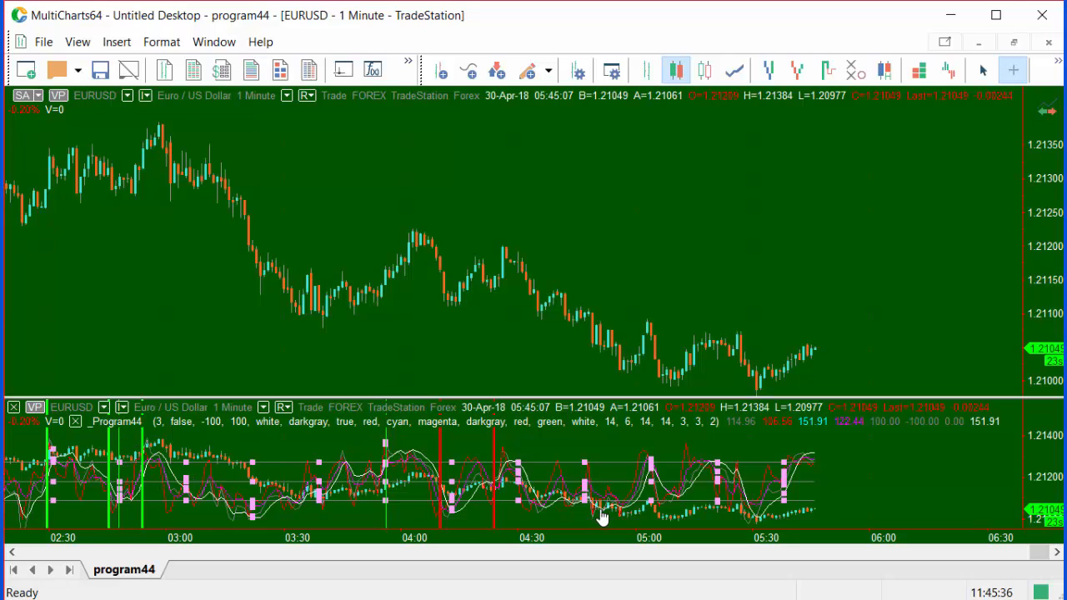
mouse_move(442, 480)
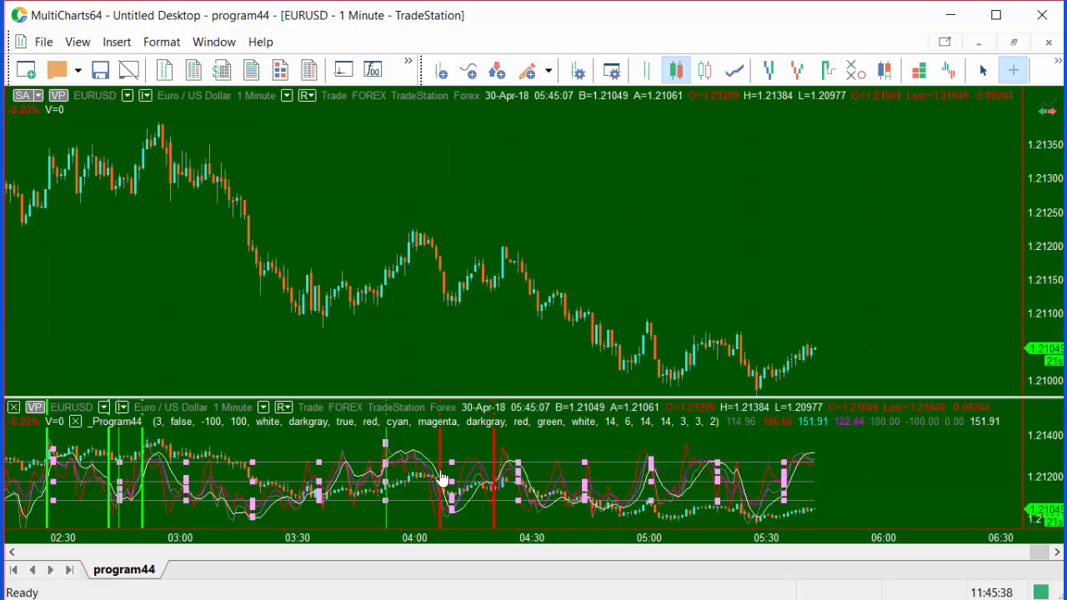
mouse_move(673, 507)
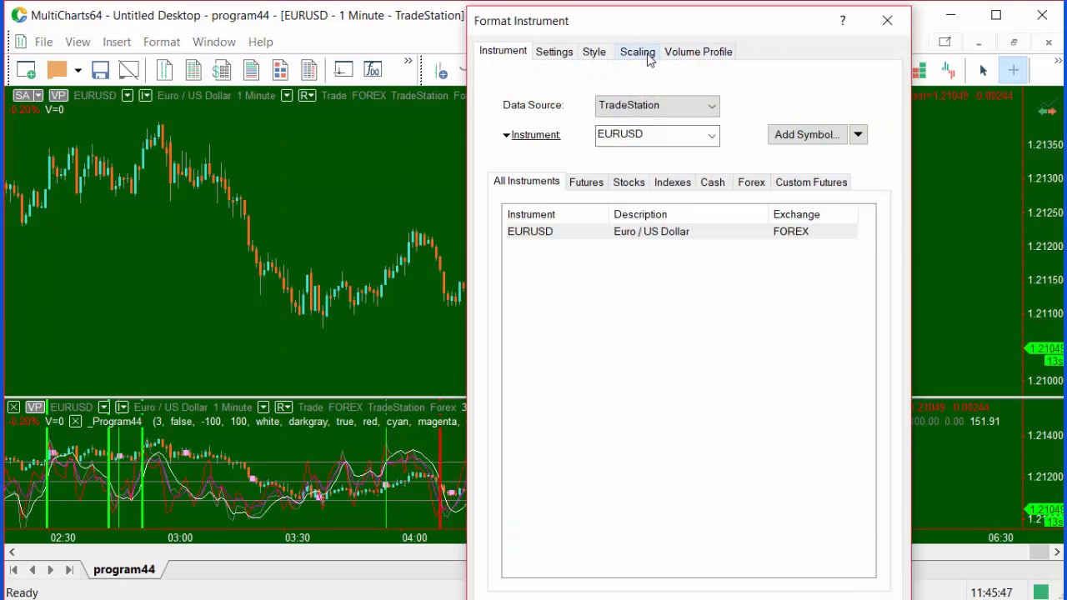
- Set the EURUSD instrument's user-defined scale to Maximum 250 and Minimum -250
click(637, 50)
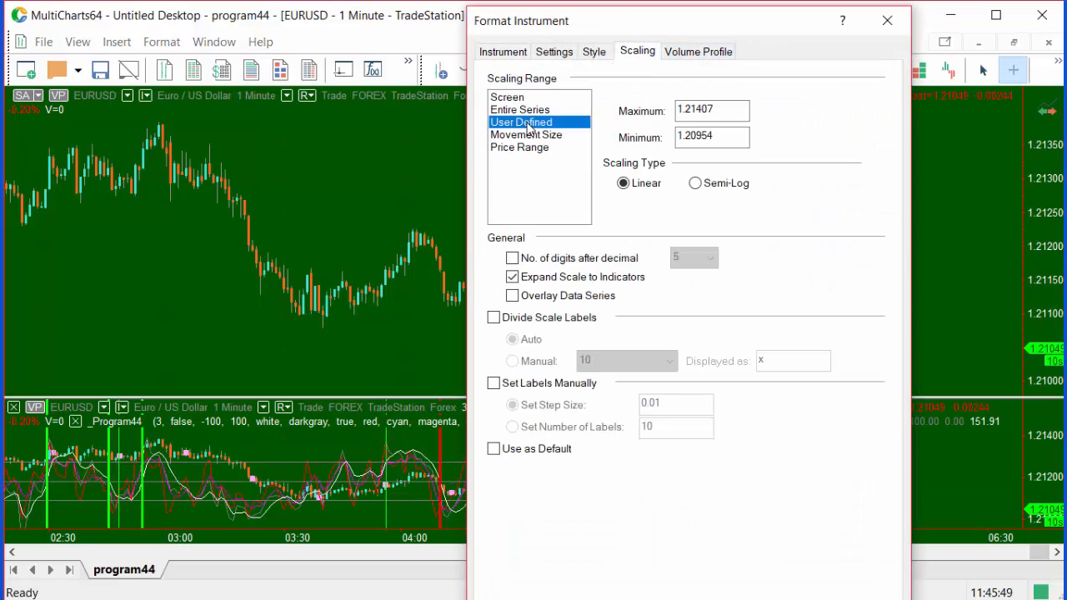
click(710, 110)
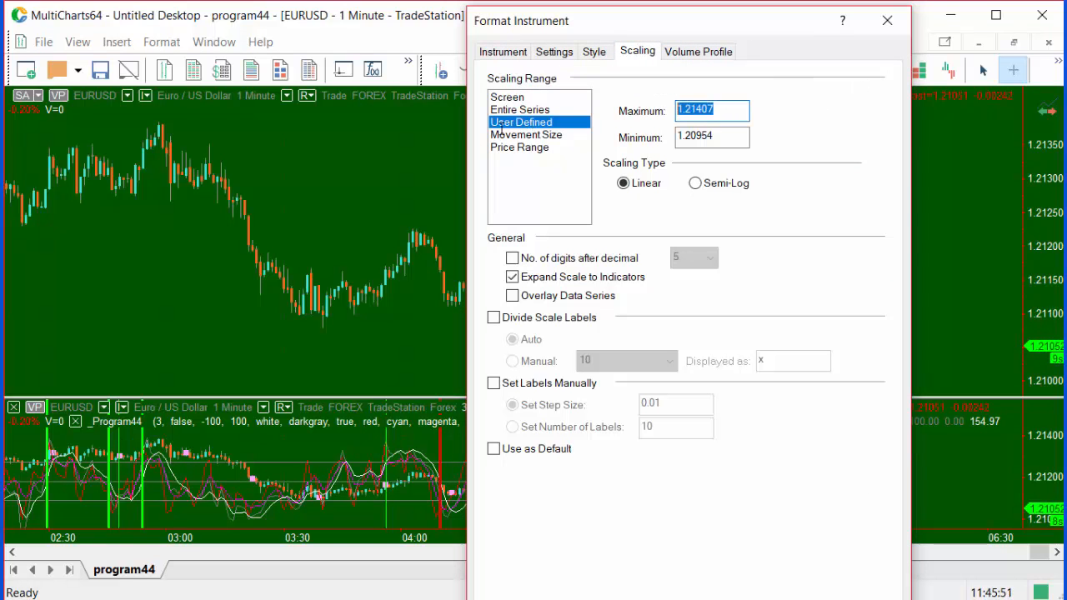
text(250)
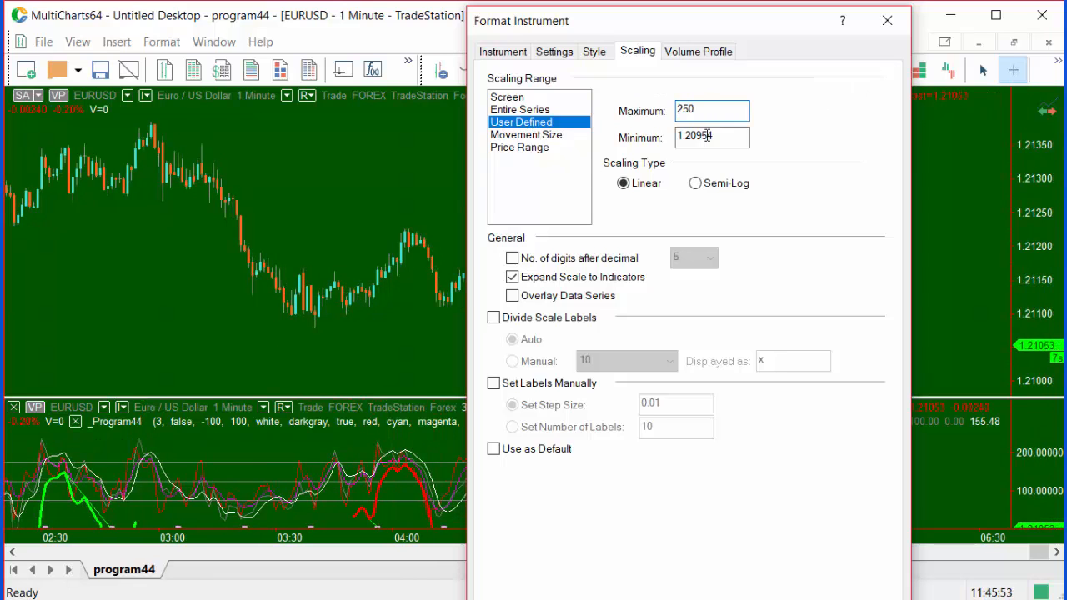
triple_click(710, 137)
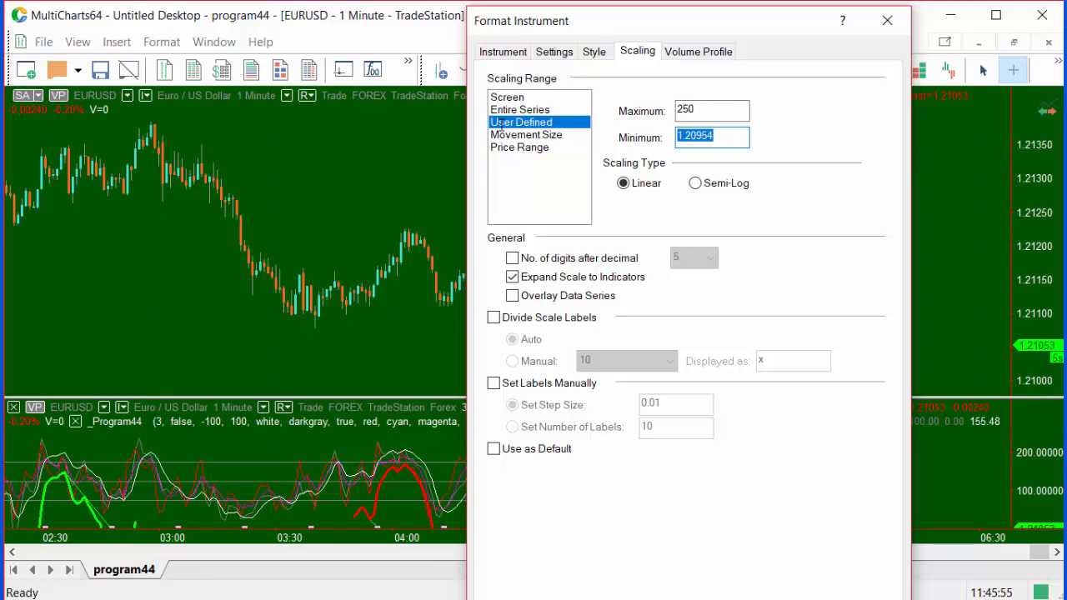
text(-250)
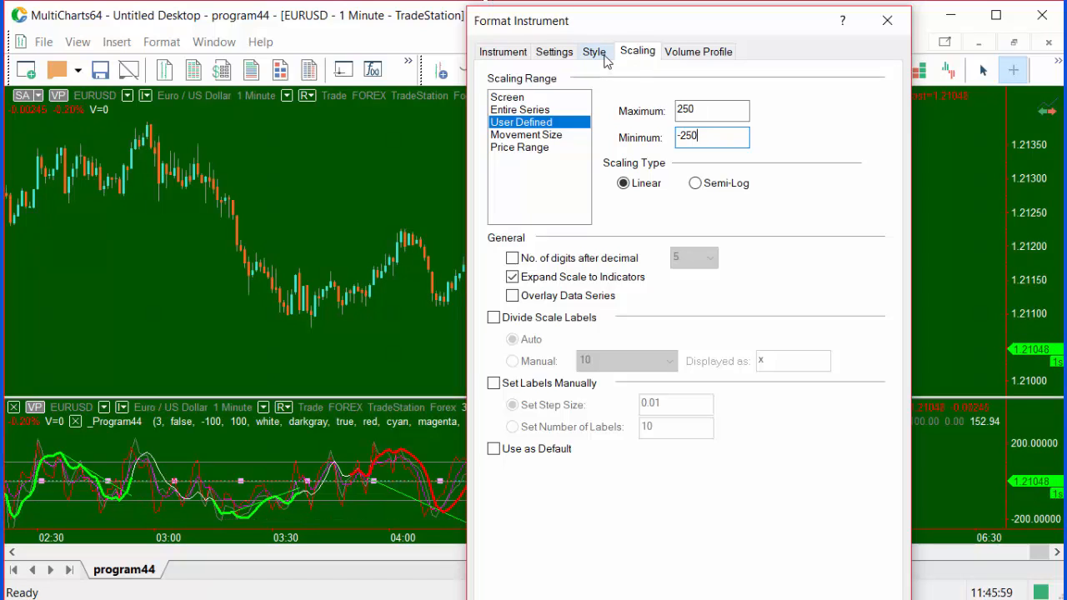
- Plot price as Dot on close with dark green close dots and last price marker
click(593, 50)
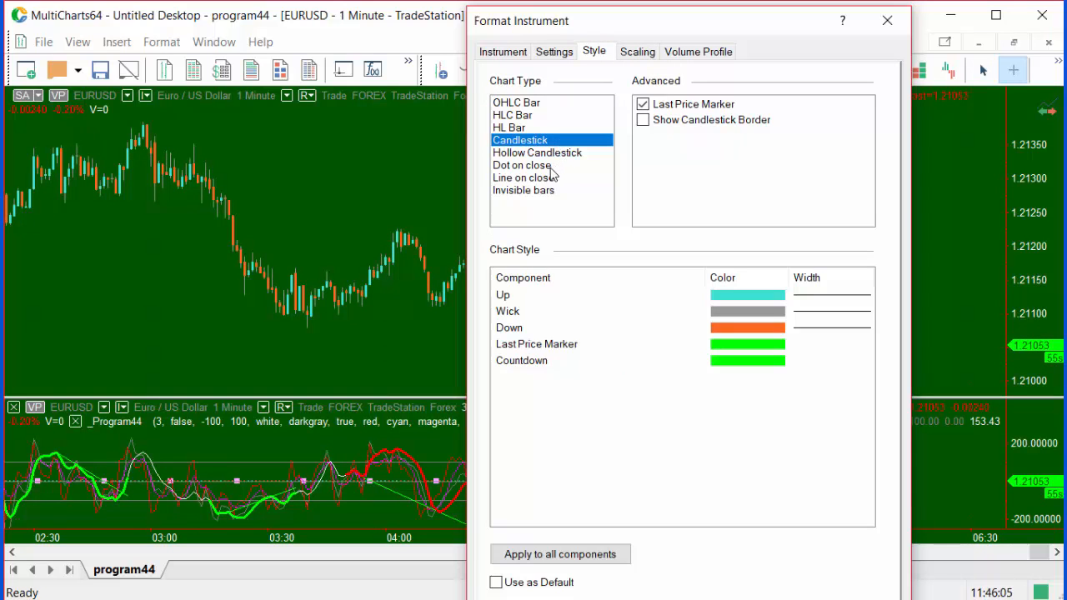
click(522, 165)
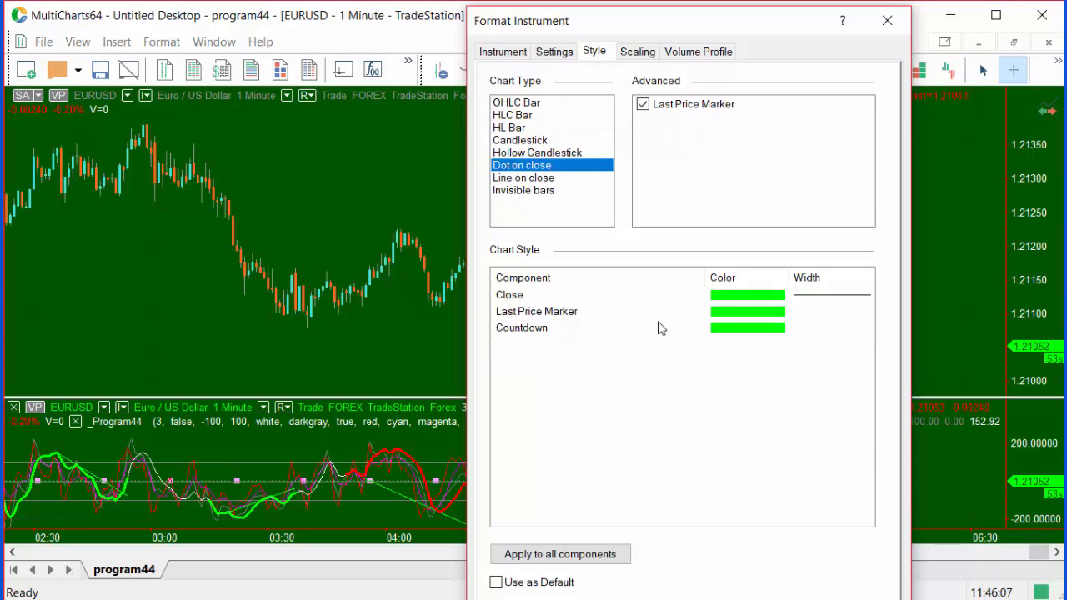
click(778, 294)
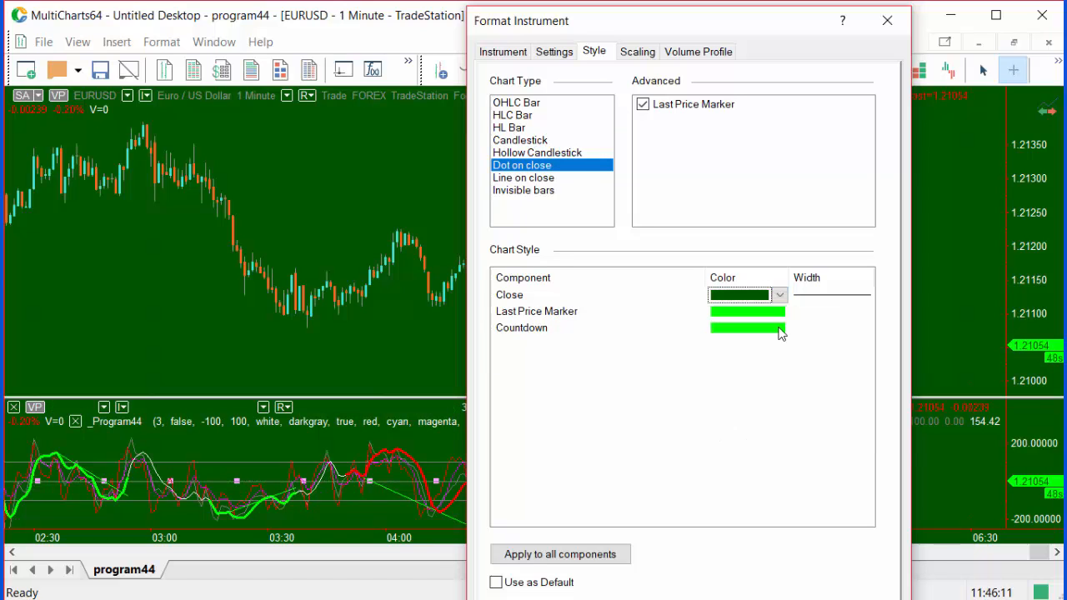
click(780, 312)
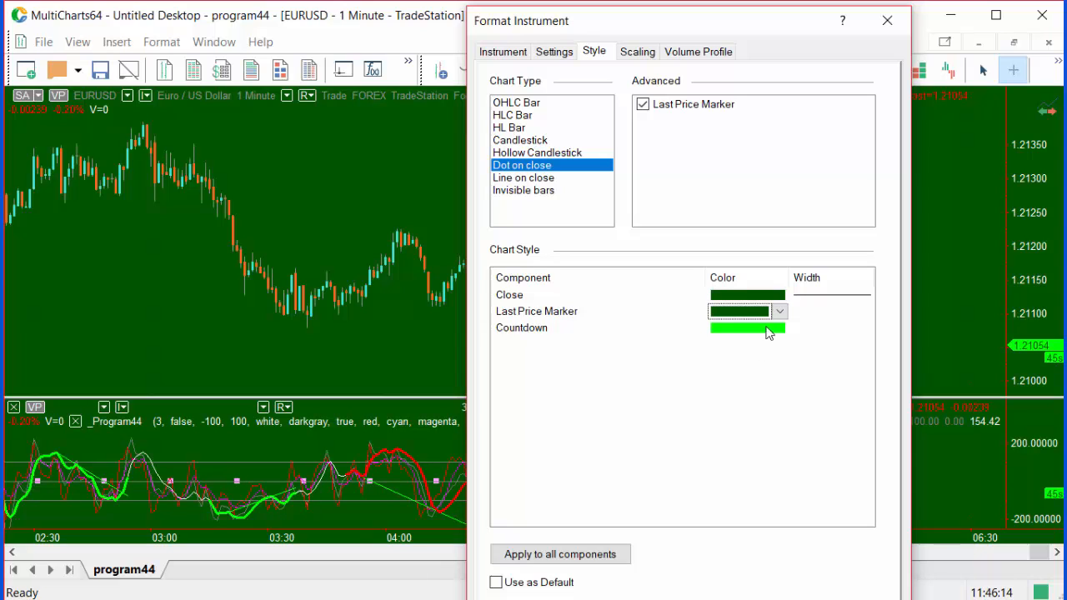
click(778, 312)
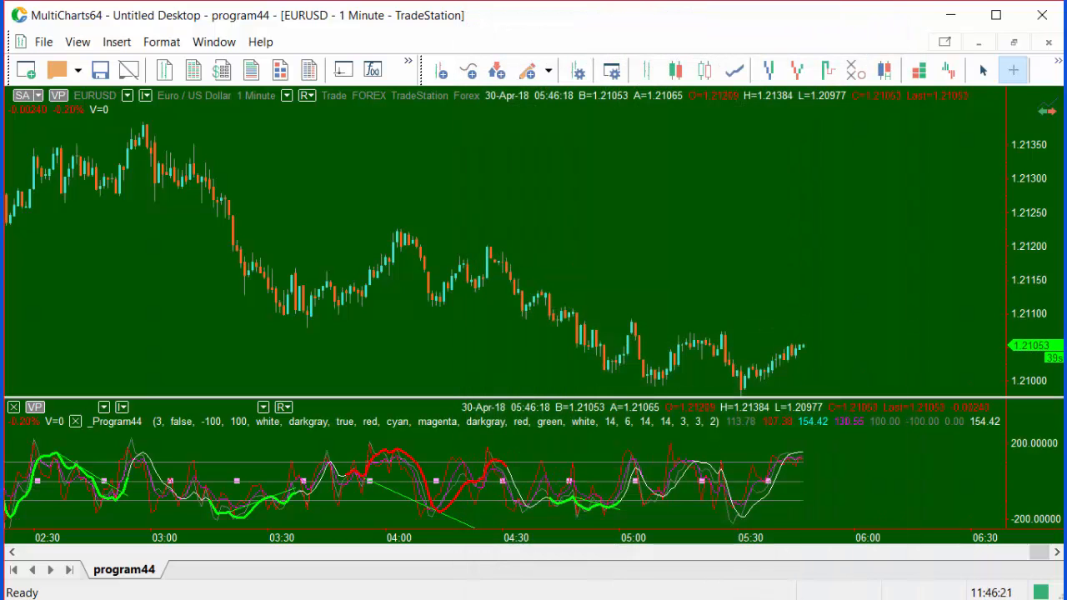
mouse_move(546, 503)
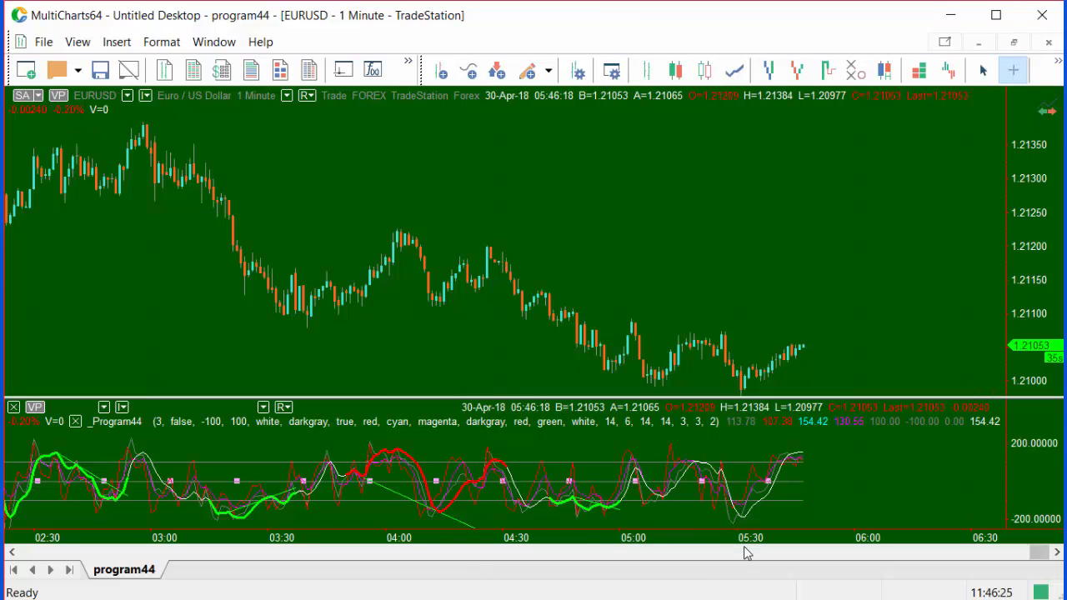
- Scroll the chart right to show the 14:16–18:27 stretch of the session
drag(747, 550, 987, 550)
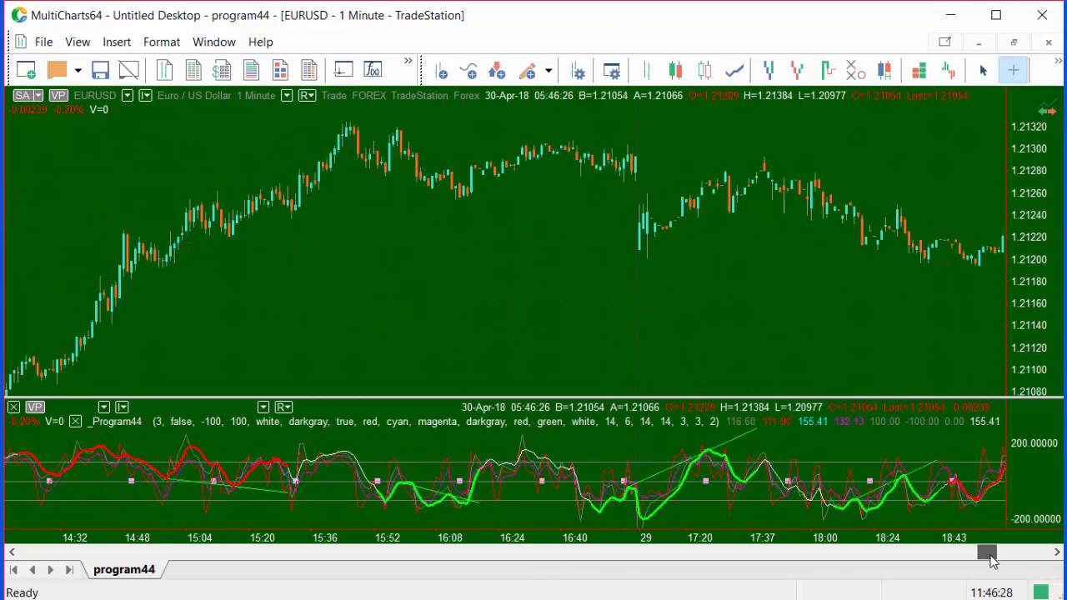
drag(987, 550, 964, 550)
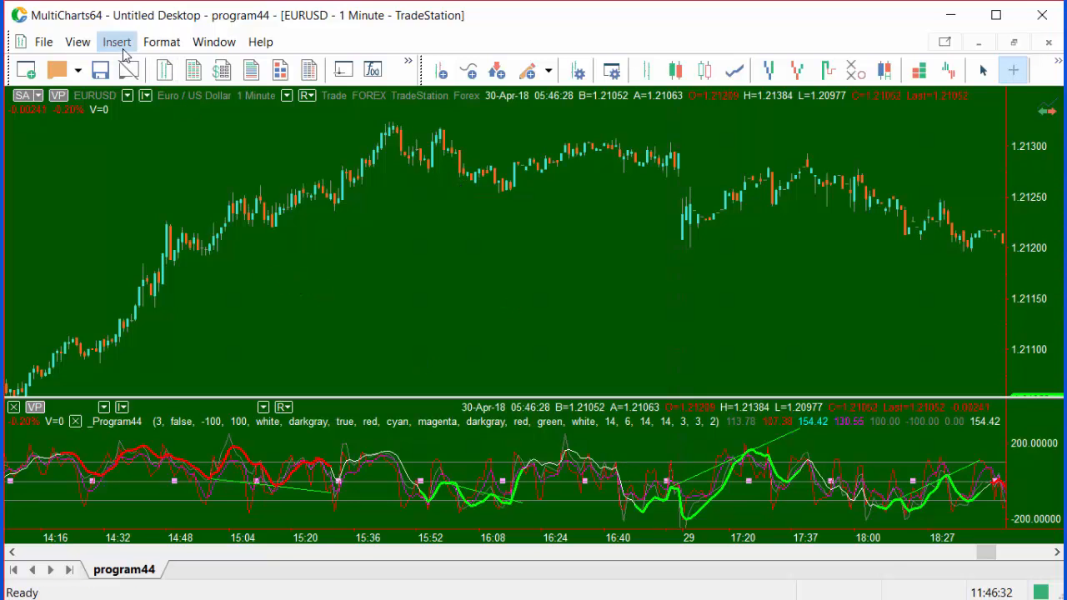
- Insert a second _Program44 instance with DrawText true in a new bottom subchart
click(116, 41)
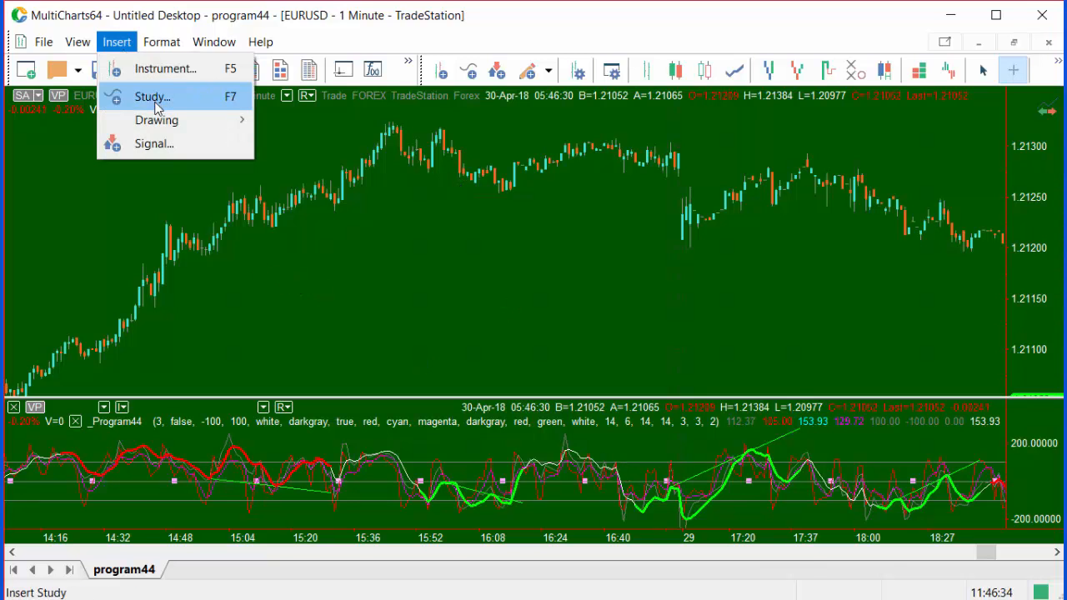
click(150, 96)
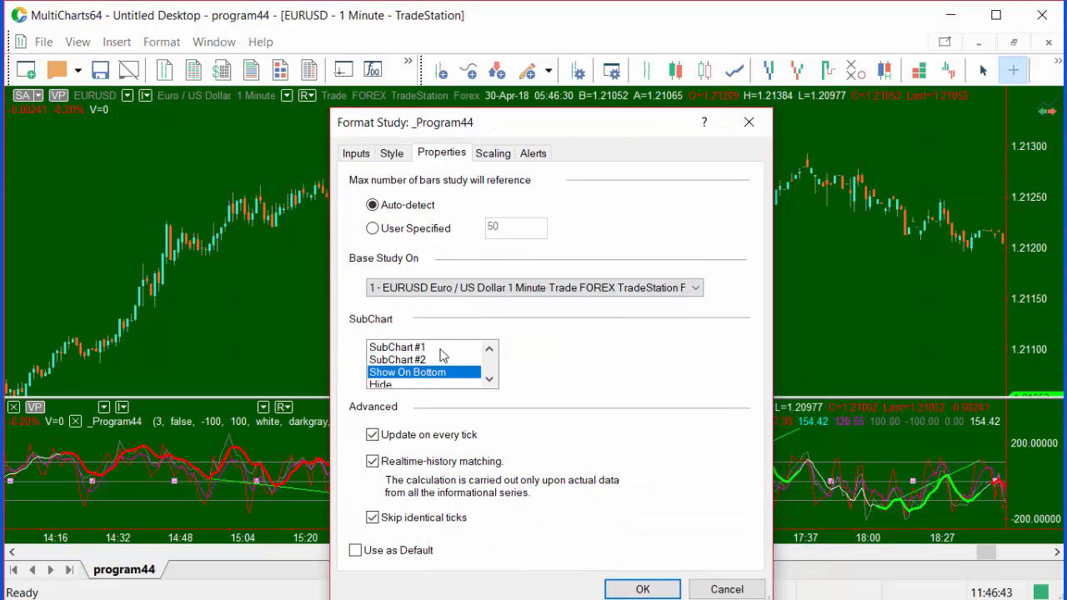
mouse_move(446, 356)
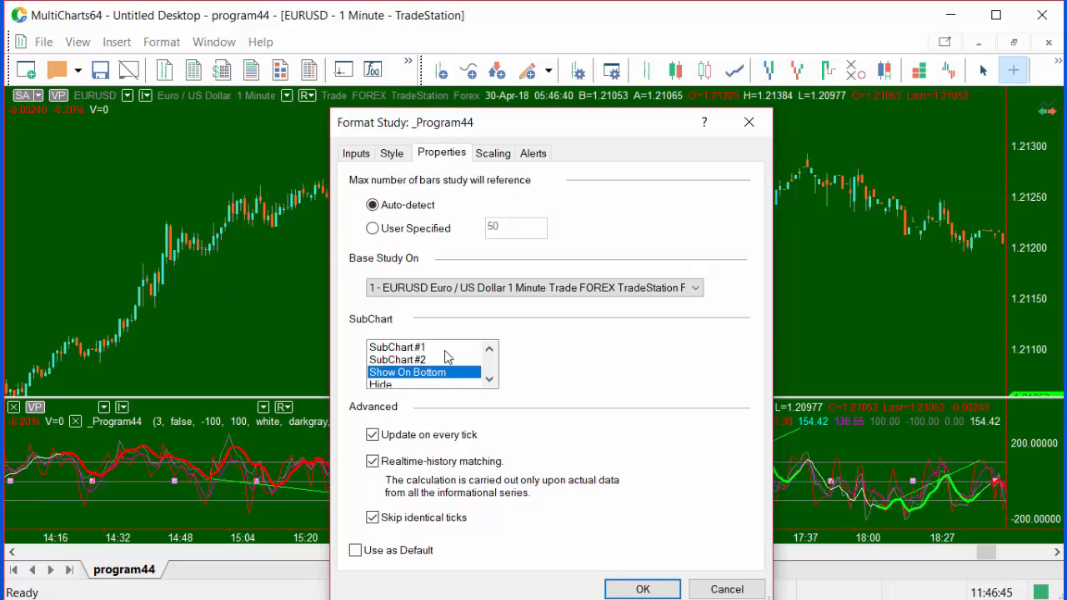
mouse_move(678, 554)
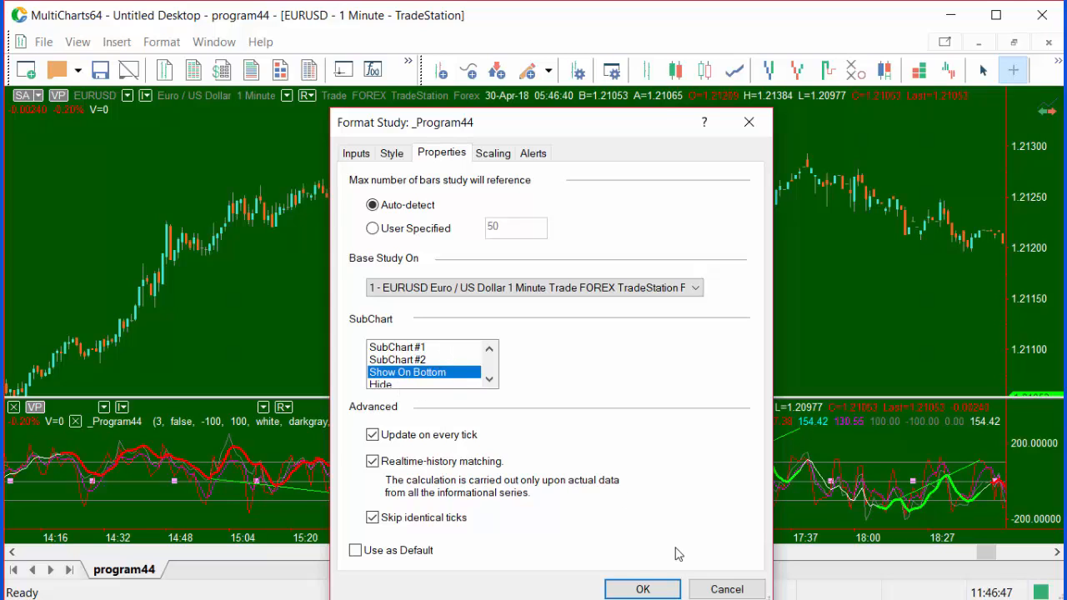
mouse_move(404, 281)
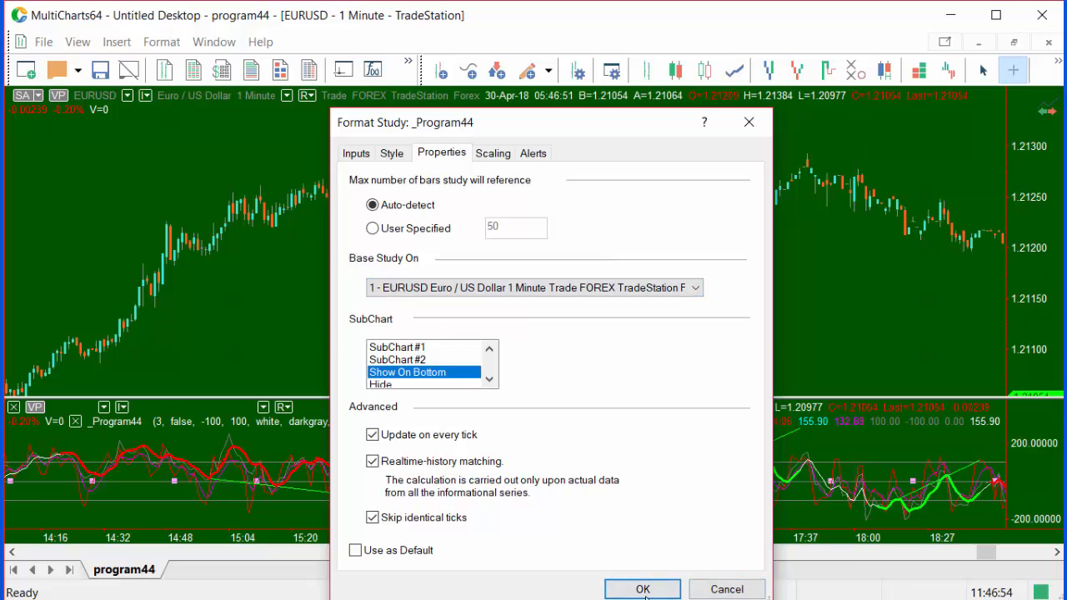
click(642, 588)
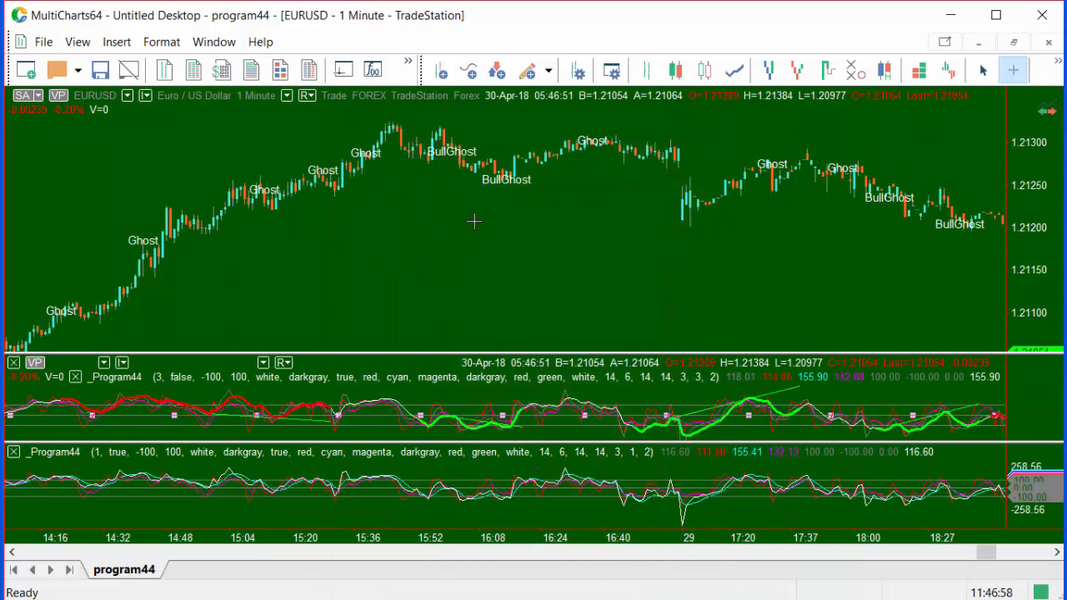
mouse_move(517, 504)
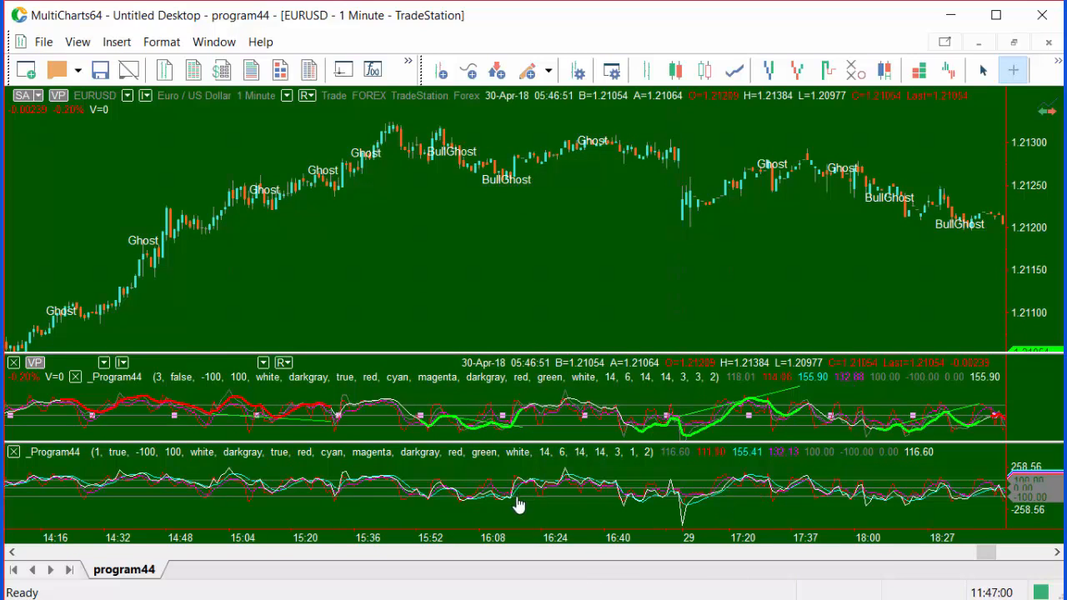
- Set the second _Program44 study's SubChart to Hide, keeping its labels on price
click(675, 70)
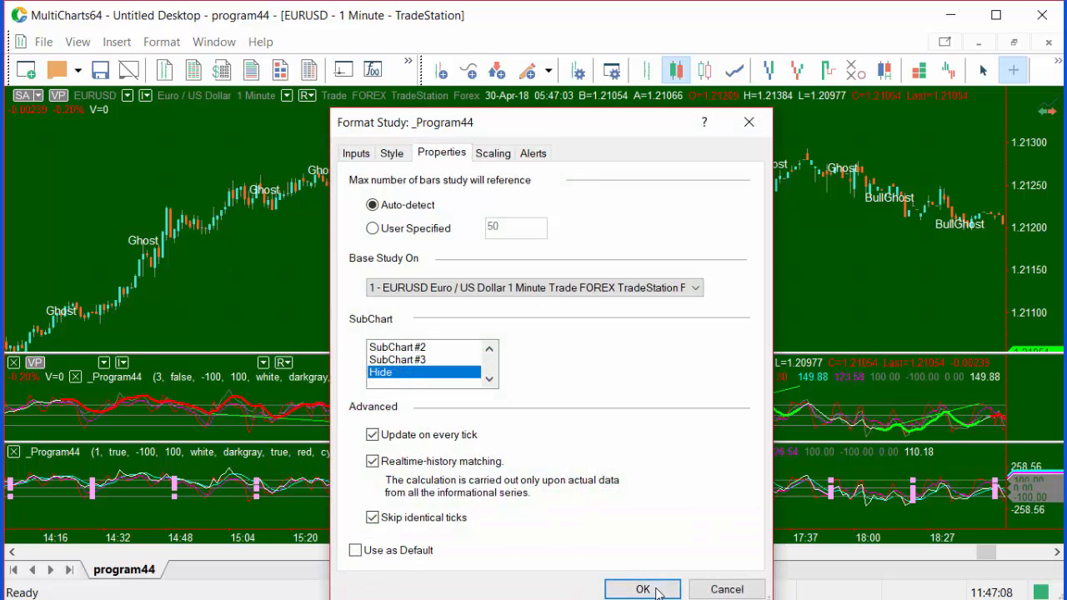
click(642, 590)
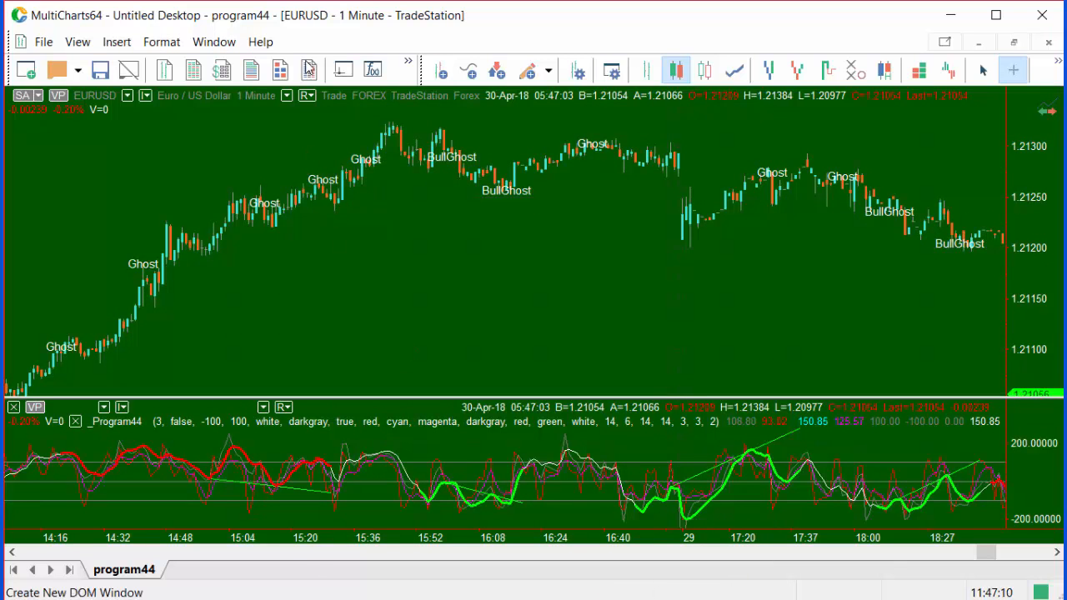
- Change the hidden _Program44's RightStrength input to 3 via Format > Study, then confirm and close
click(160, 42)
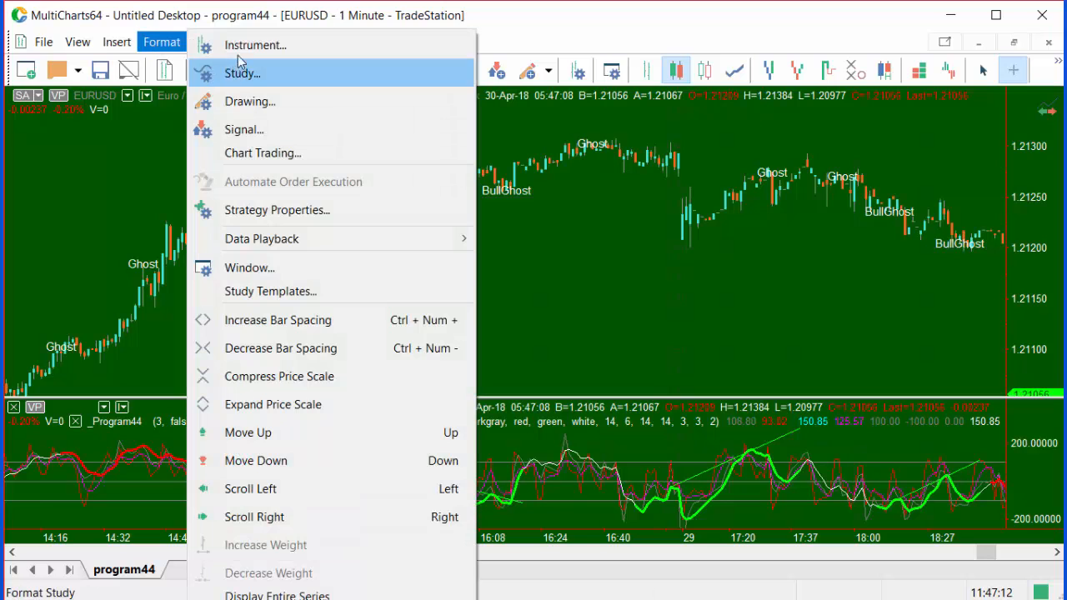
click(243, 74)
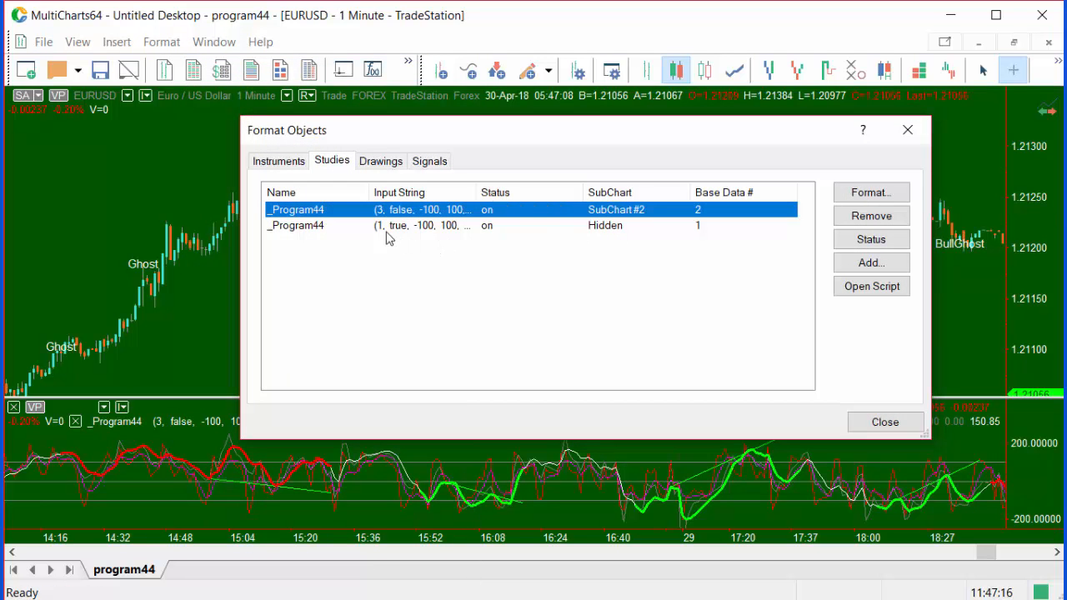
click(870, 193)
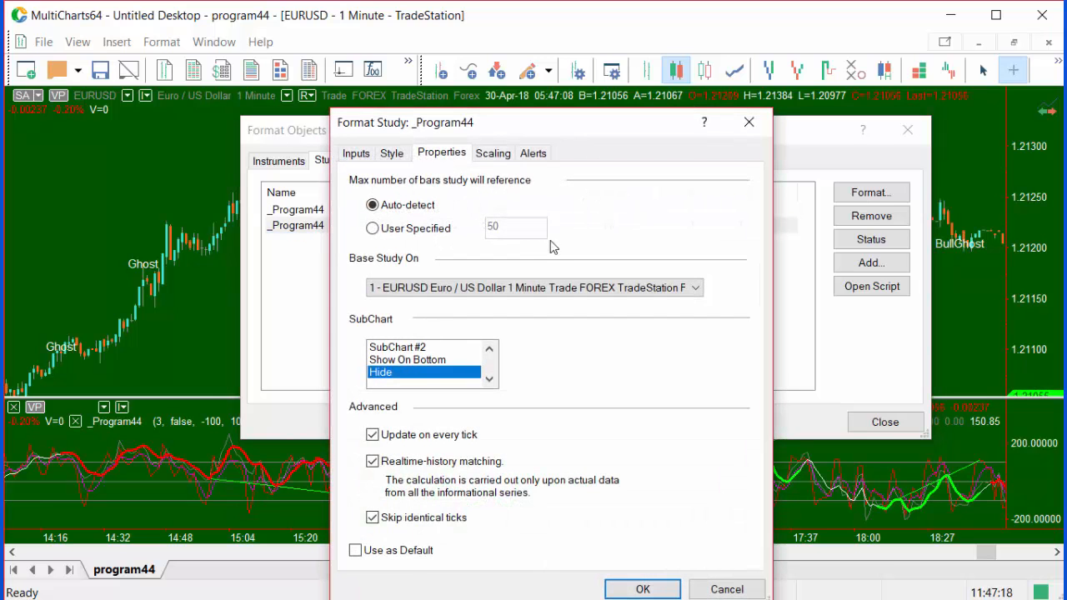
click(357, 153)
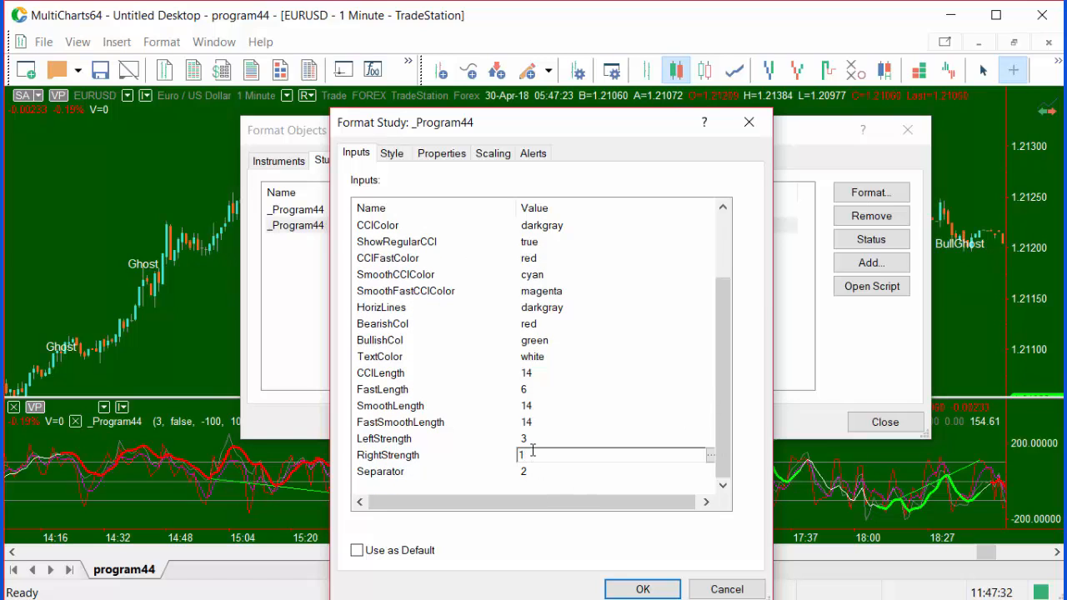
text(3)
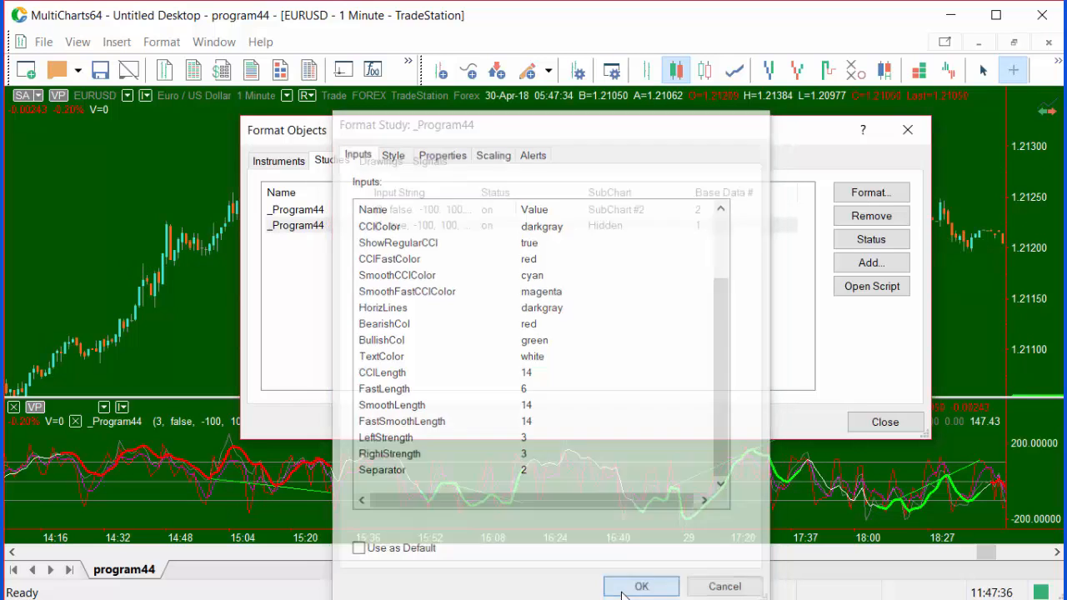
click(640, 587)
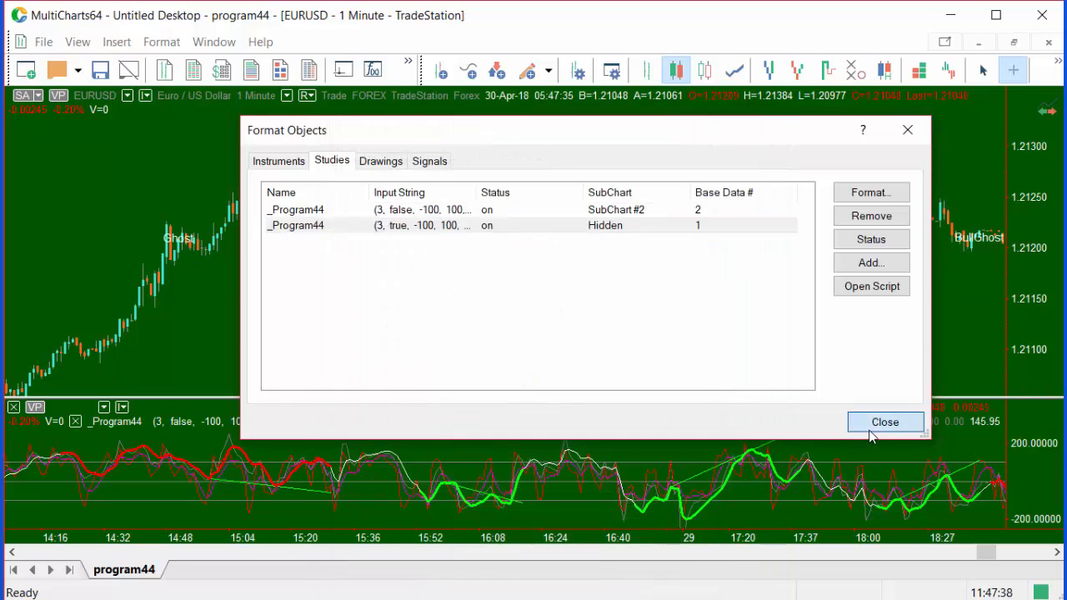
click(884, 421)
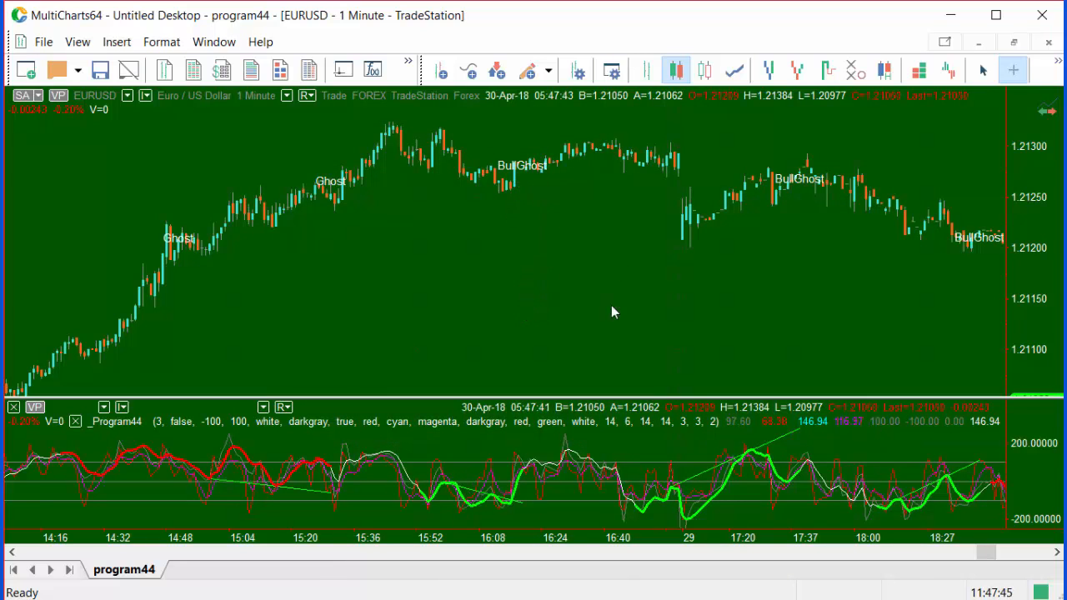
mouse_move(977, 580)
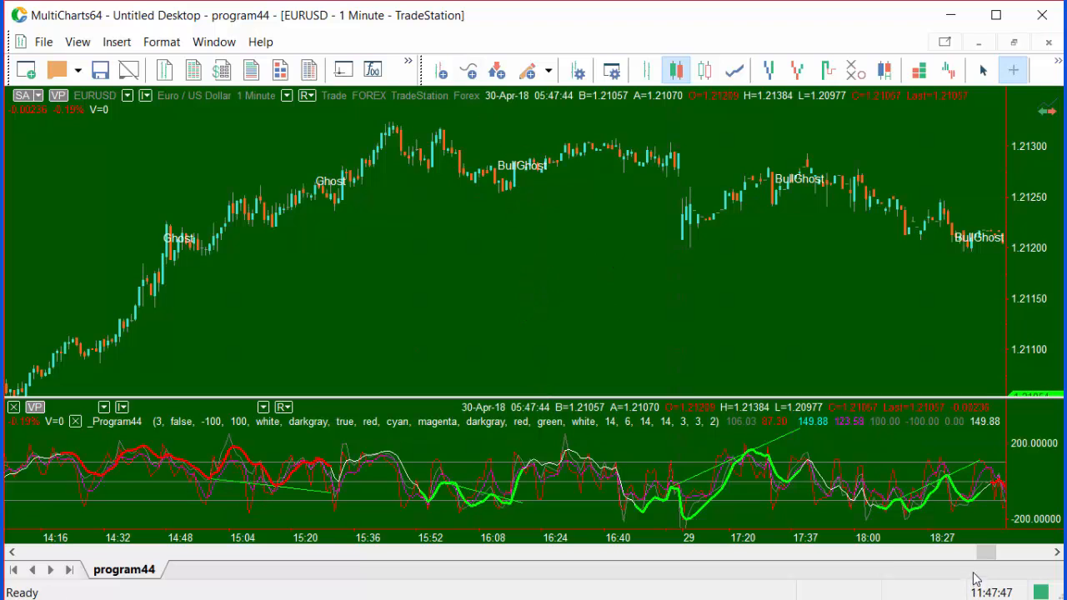